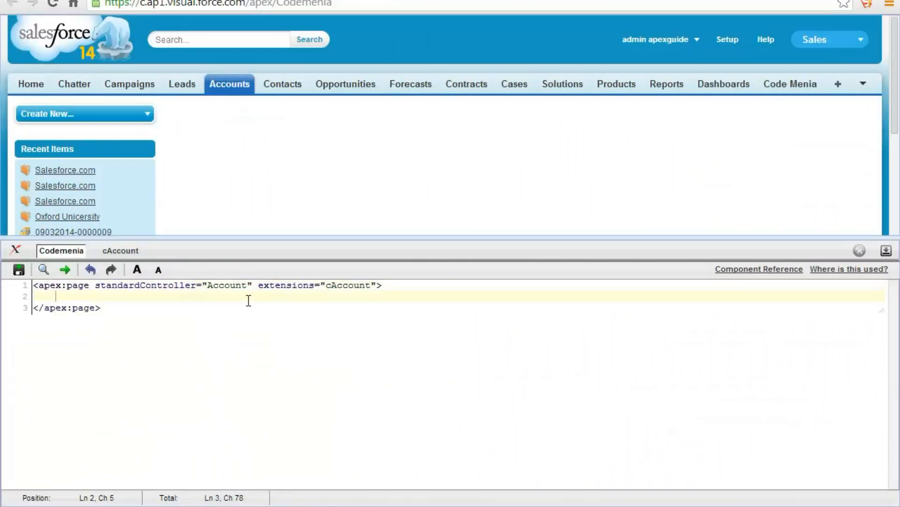
Add an <apex:form> tag to the Codemenia page
text(<a)
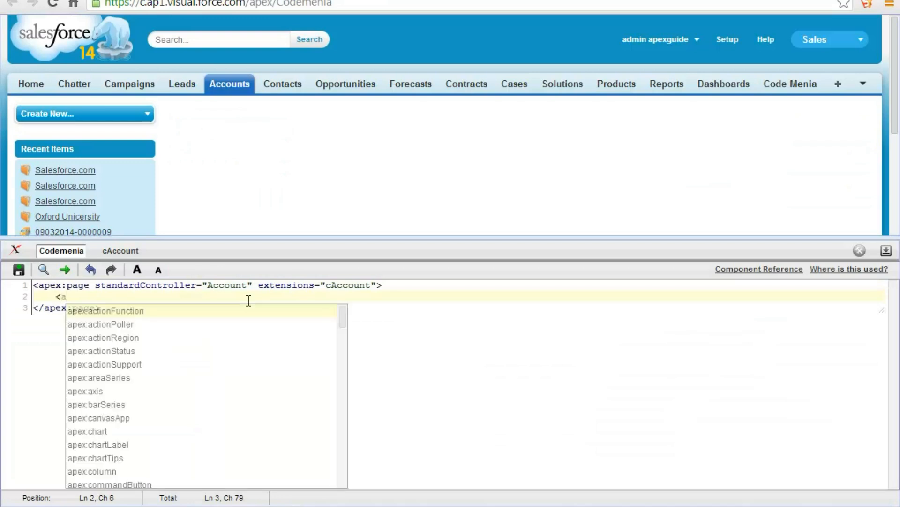
text(pex:)
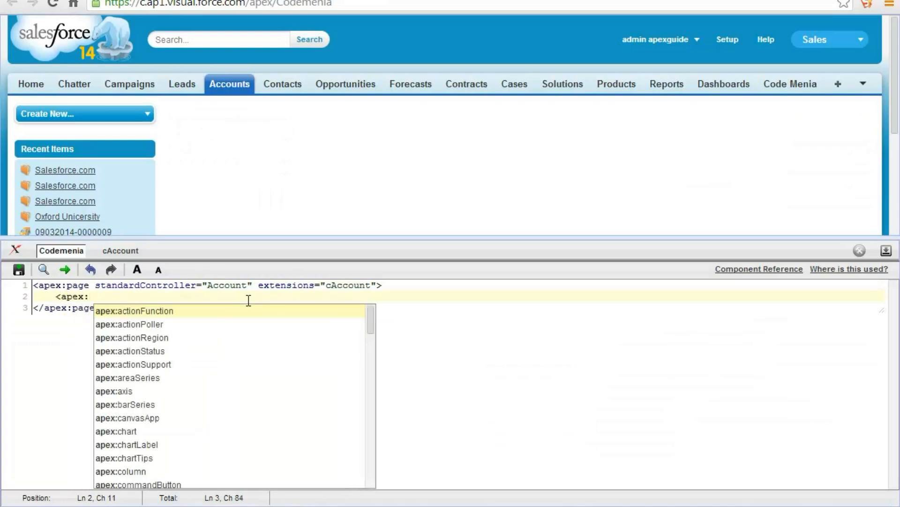
text(form)
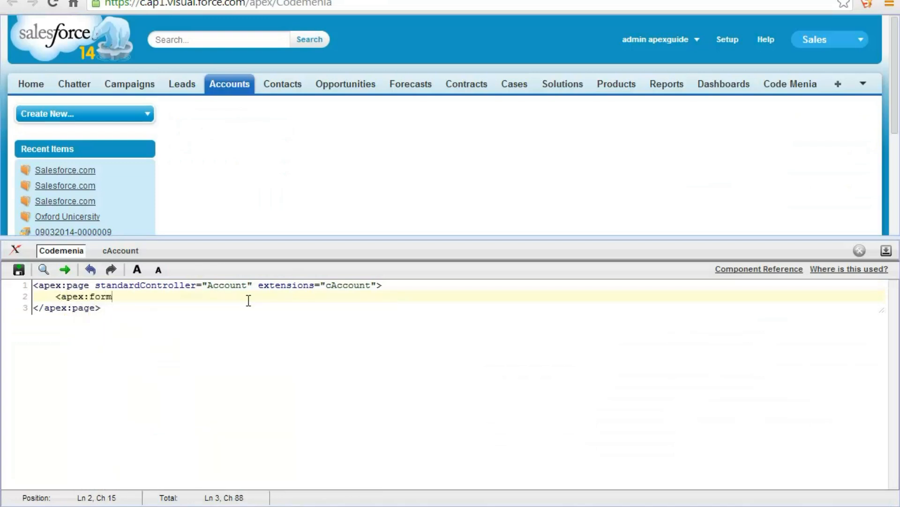
text(>)
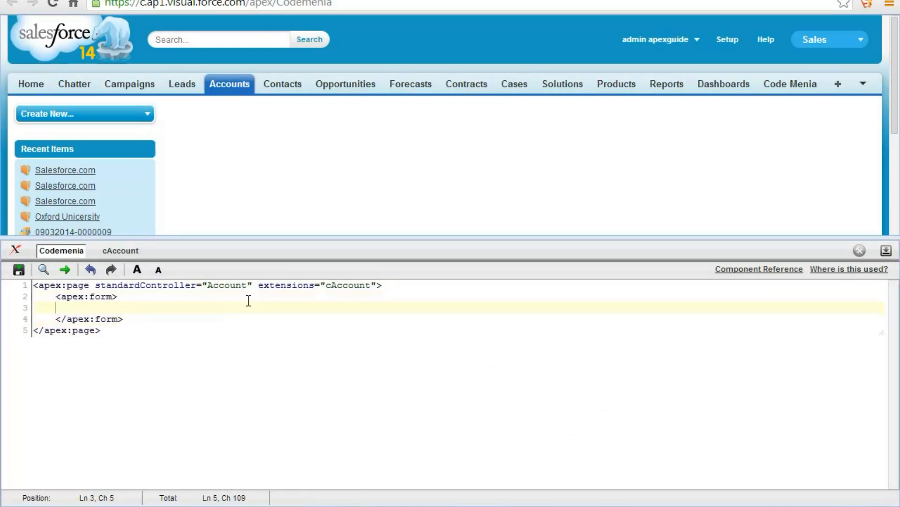
Insert an apex:pageBlock inside the form with the title 'New Account'
text(<ap)
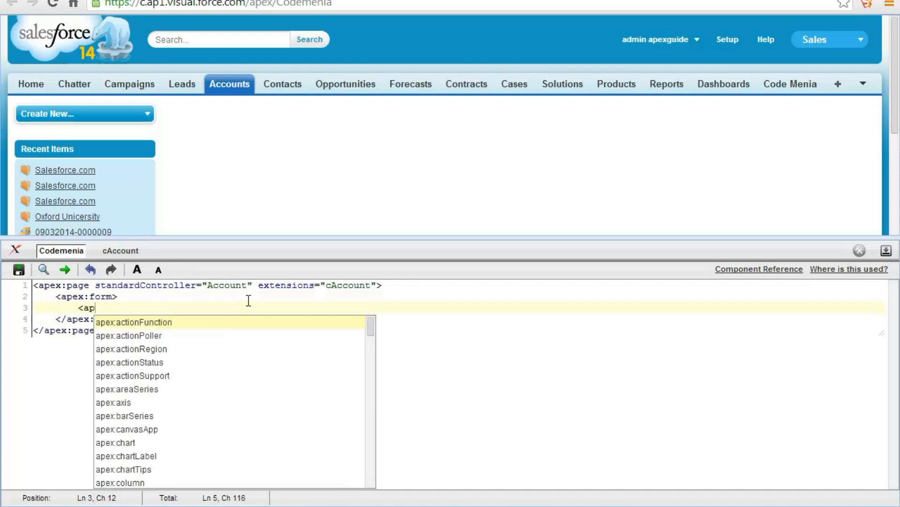
text(ex:)
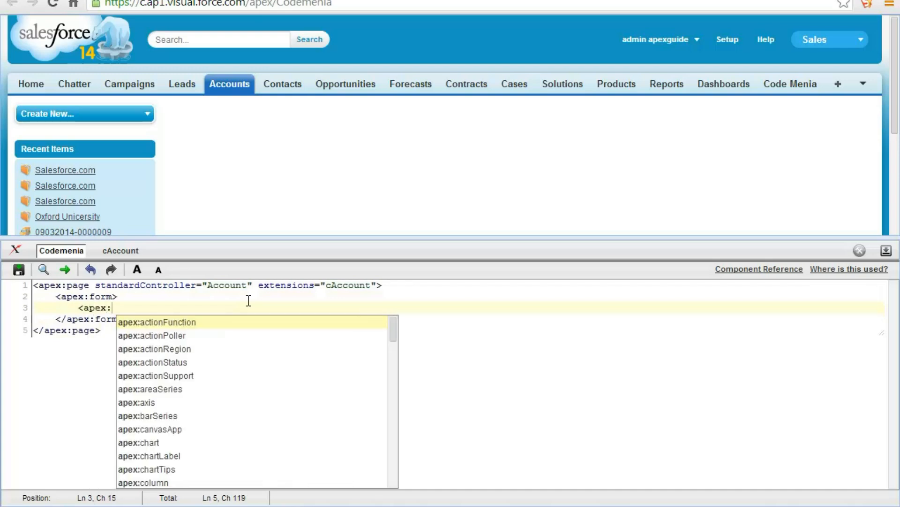
text(pa)
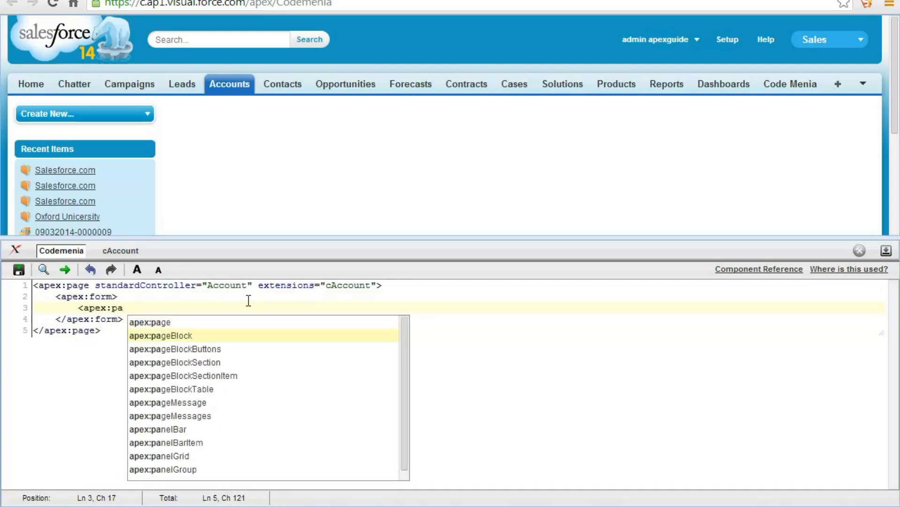
click(161, 335)
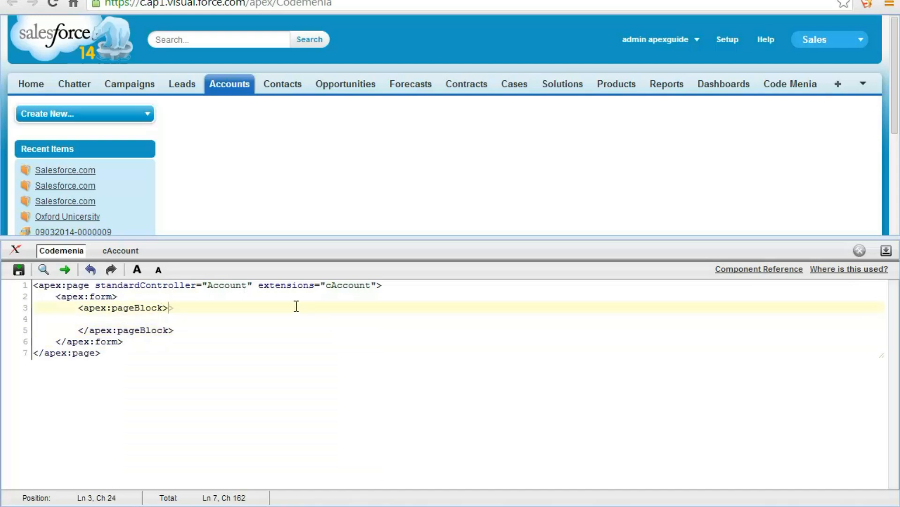
text(t)
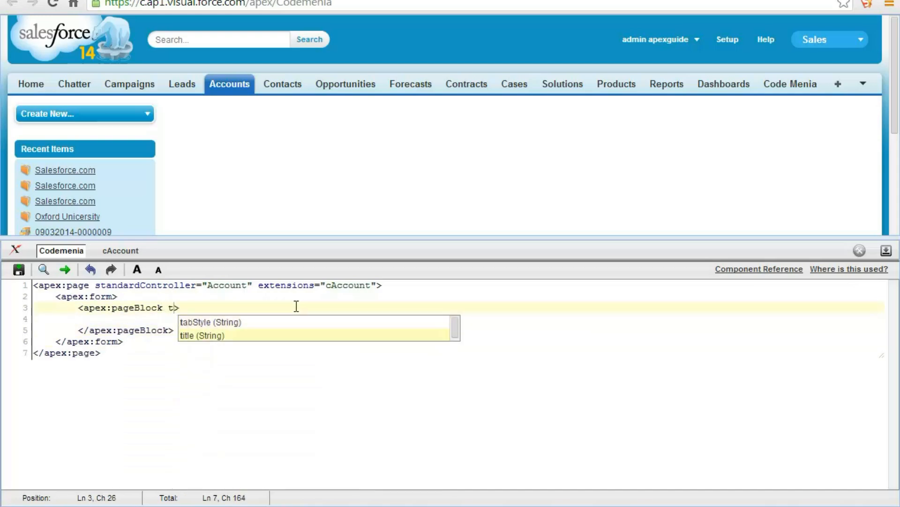
click(201, 336)
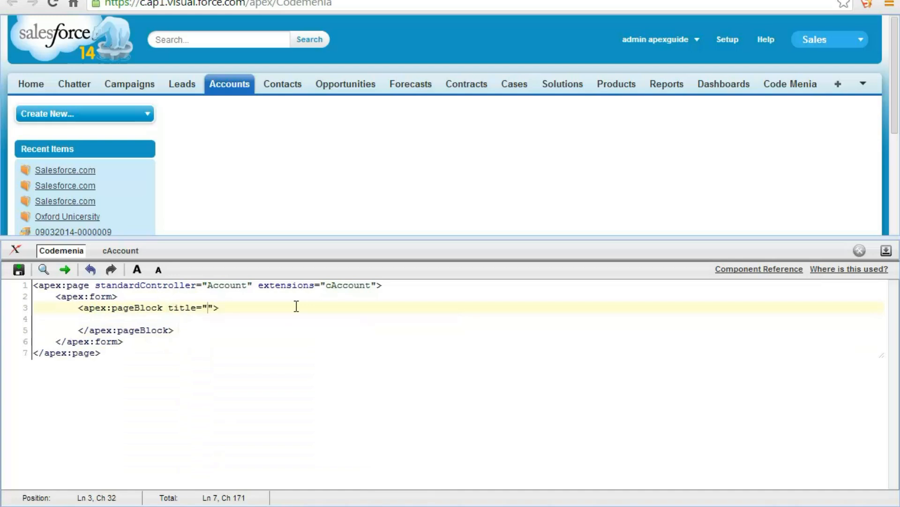
text(New)
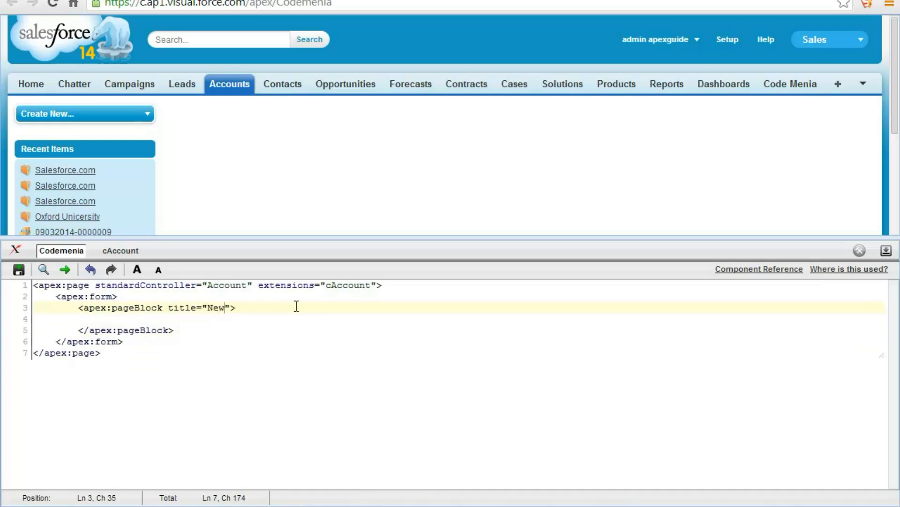
text(Account)
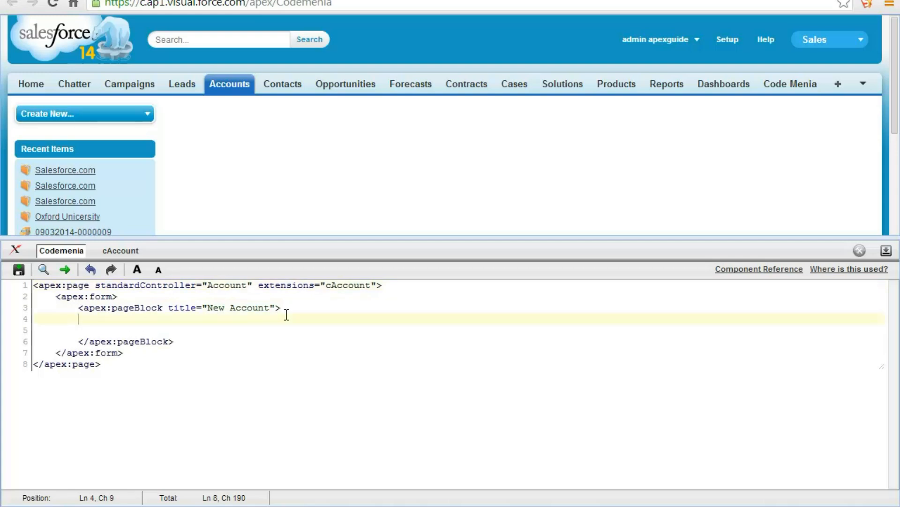
Add a pageBlockSection titled 'Account Information' containing an empty apex:inputField
text(<)
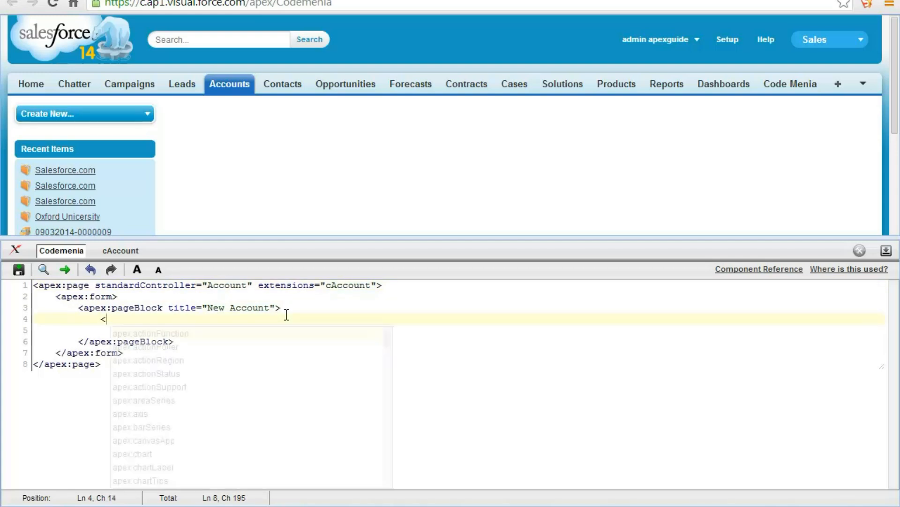
text(apex:pageBlockSection>)
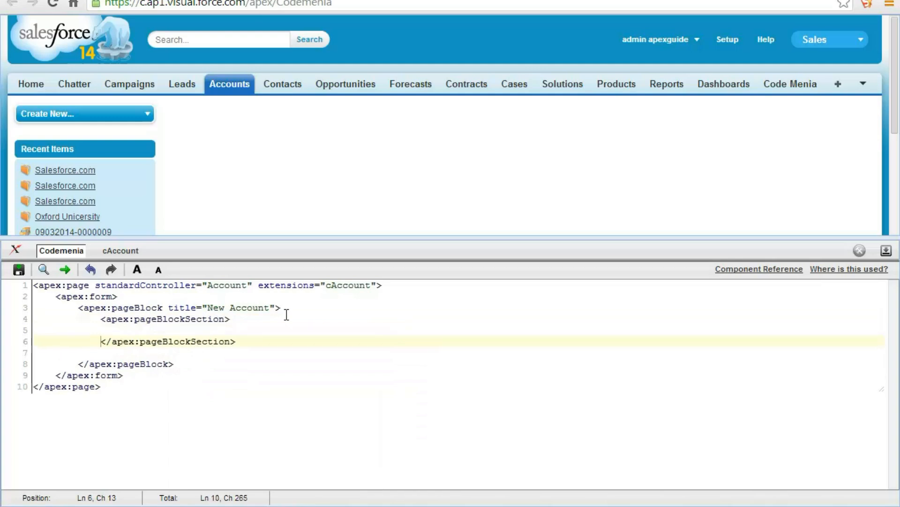
click(229, 319)
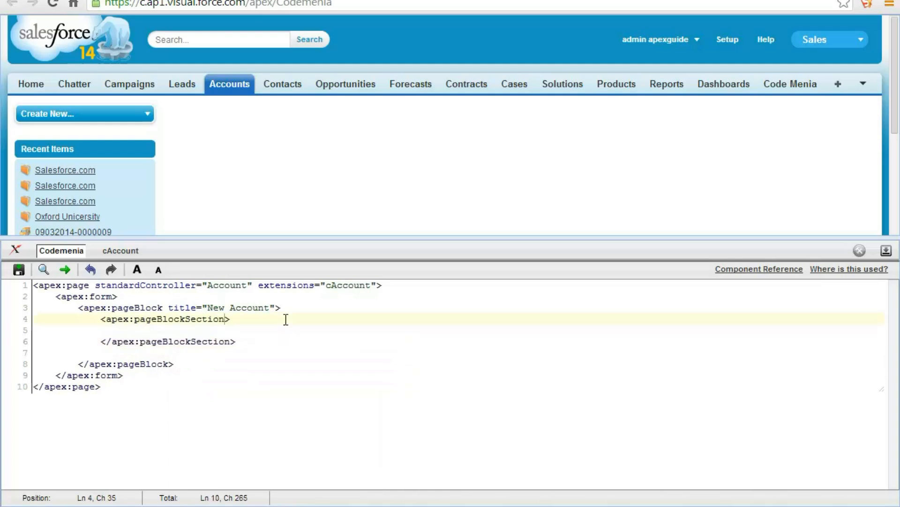
text(t)
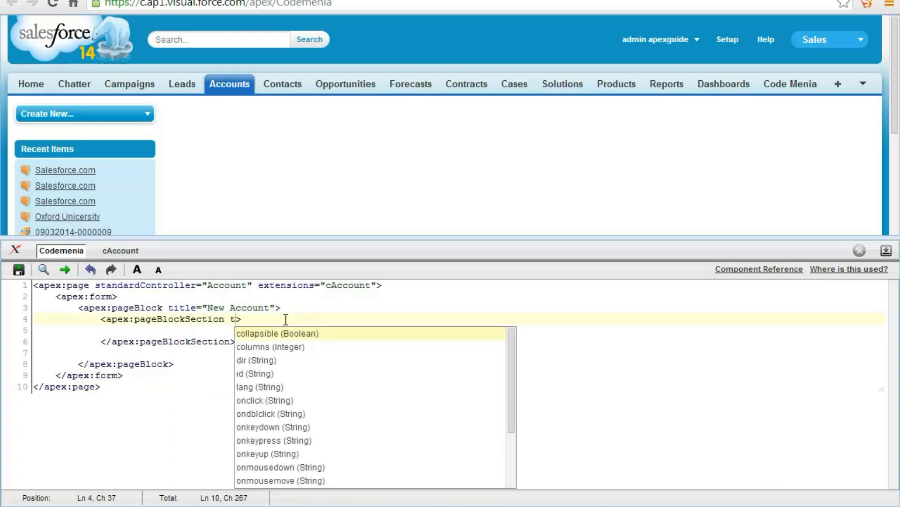
text(itle="A")
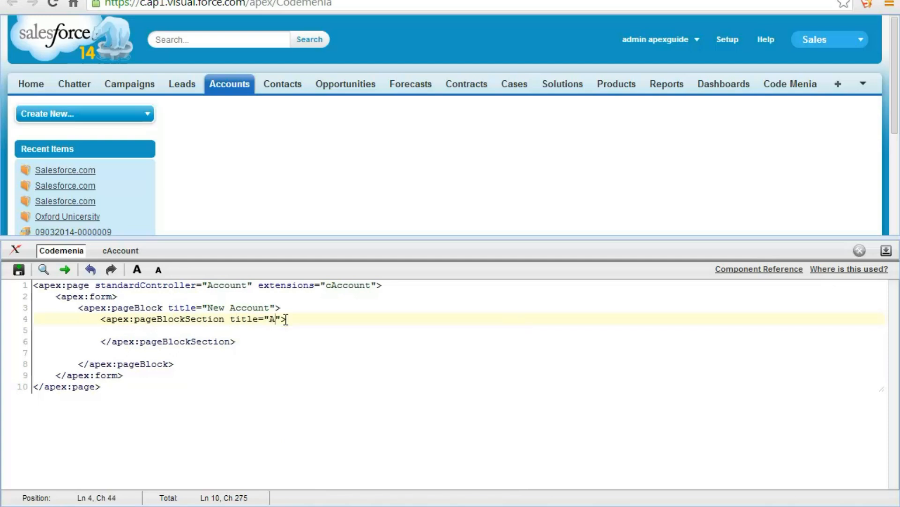
text(ccount)
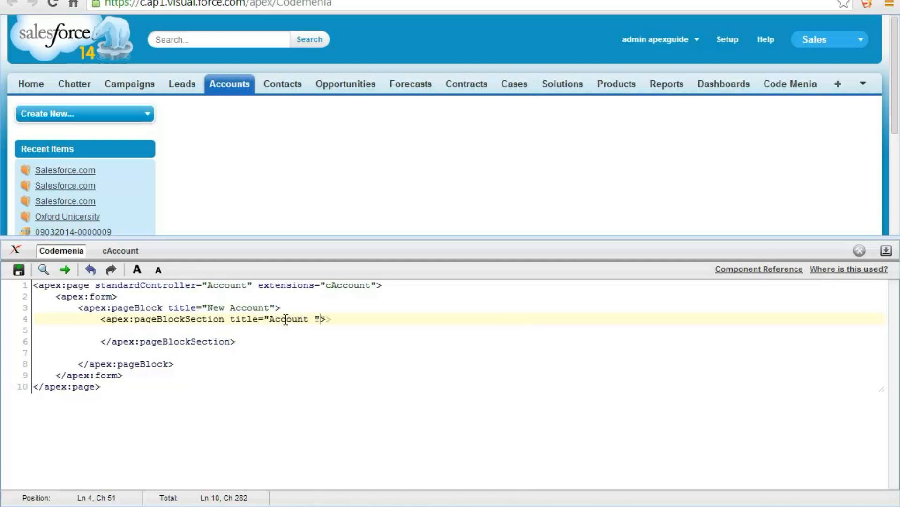
text(Information)
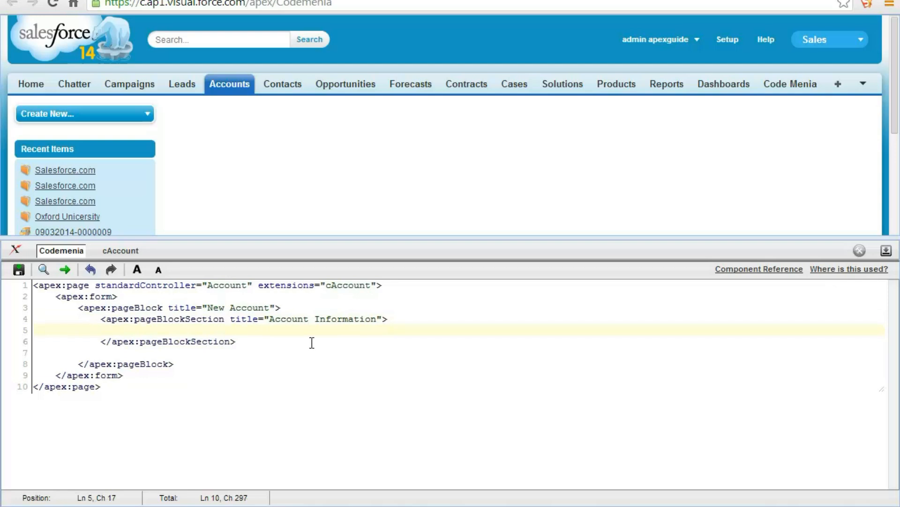
text(apex:in)
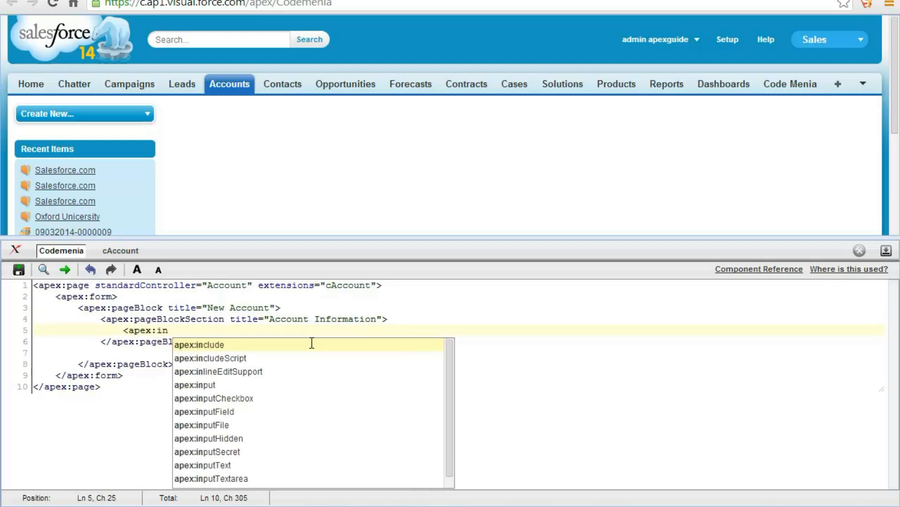
click(204, 412)
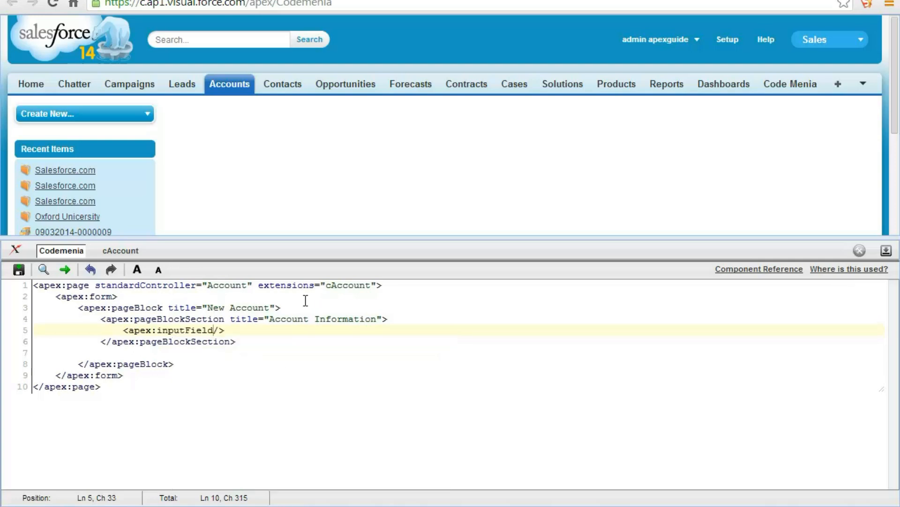
mouse_move(222, 324)
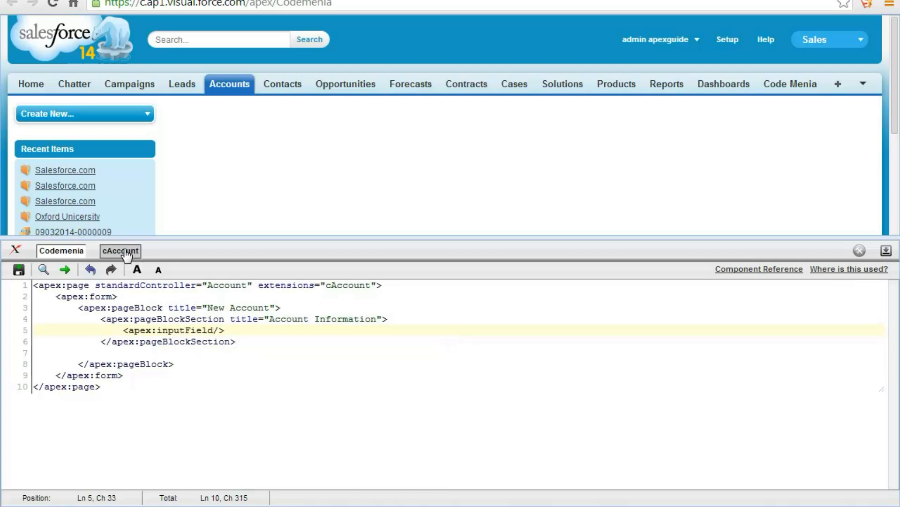
Declare the Account property 'accObj{get;set;}' in the cAccount class
click(120, 250)
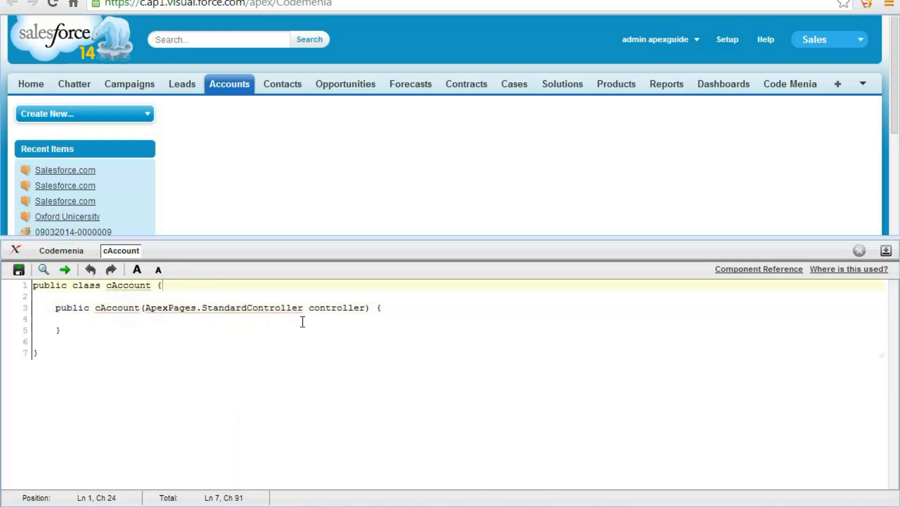
key(Return)
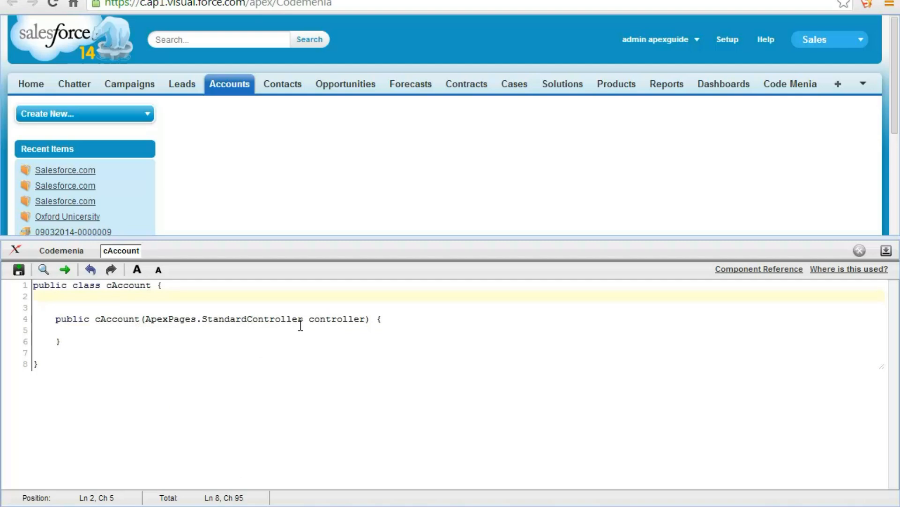
text(Ac)
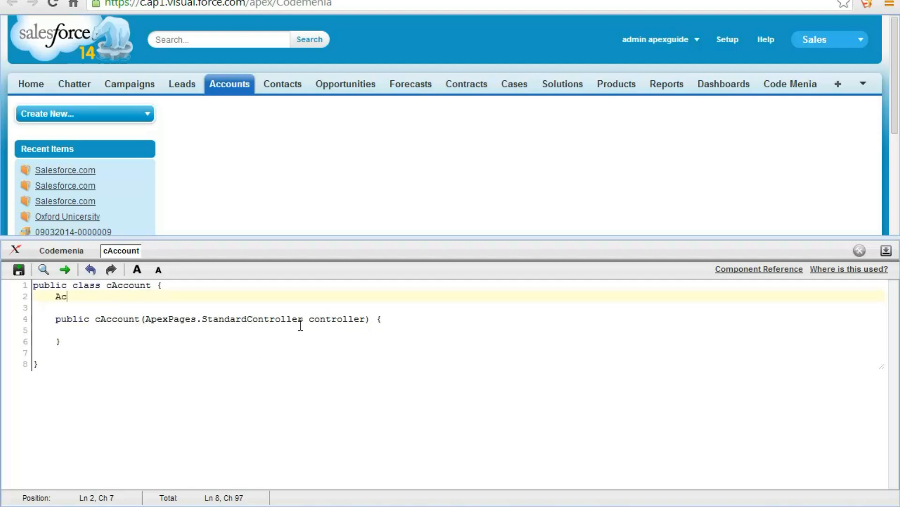
text(count)
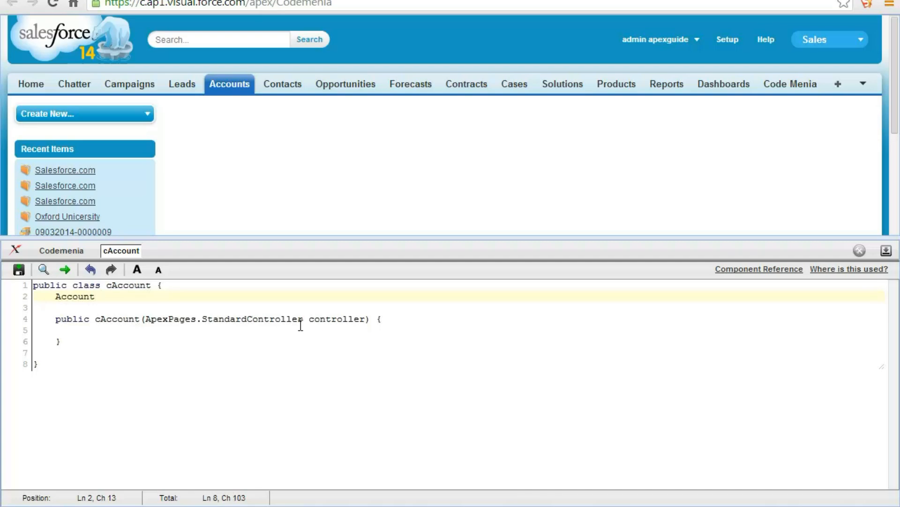
text(accObj)
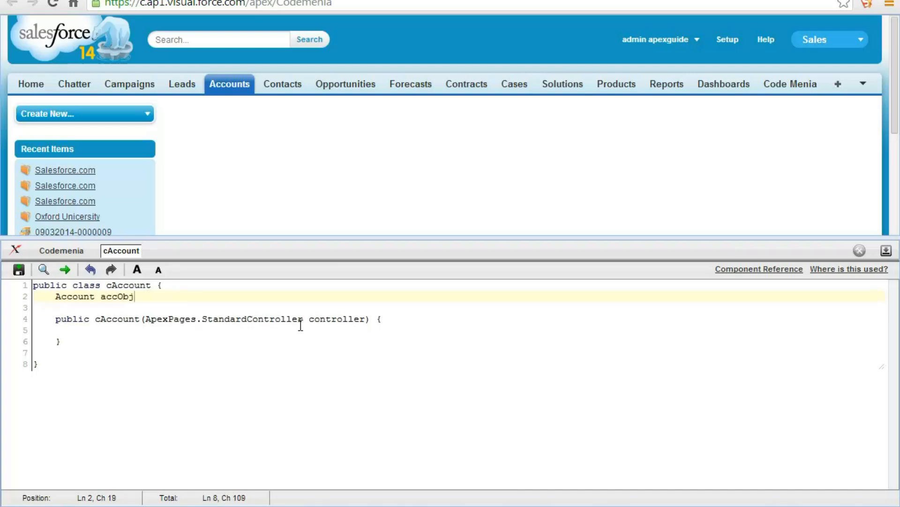
text(=n)
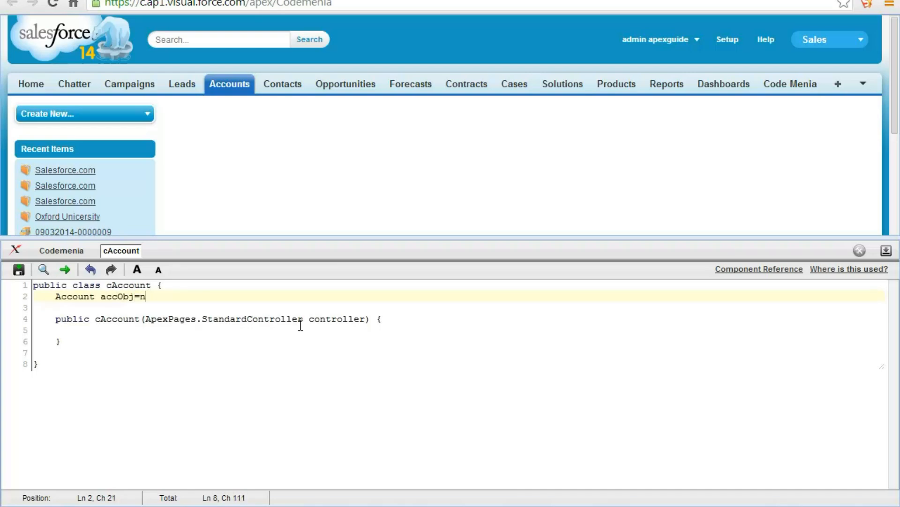
text(ew Acc)
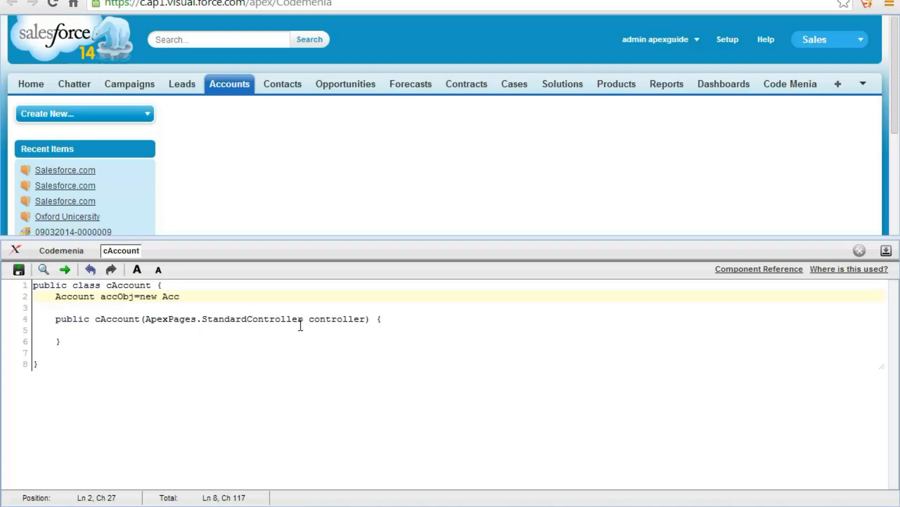
key(BackSpace)
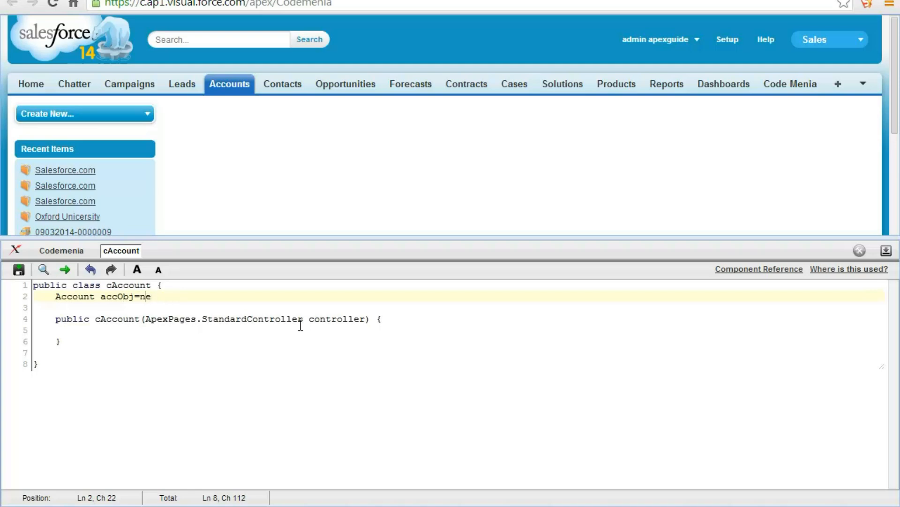
key(BackSpace)
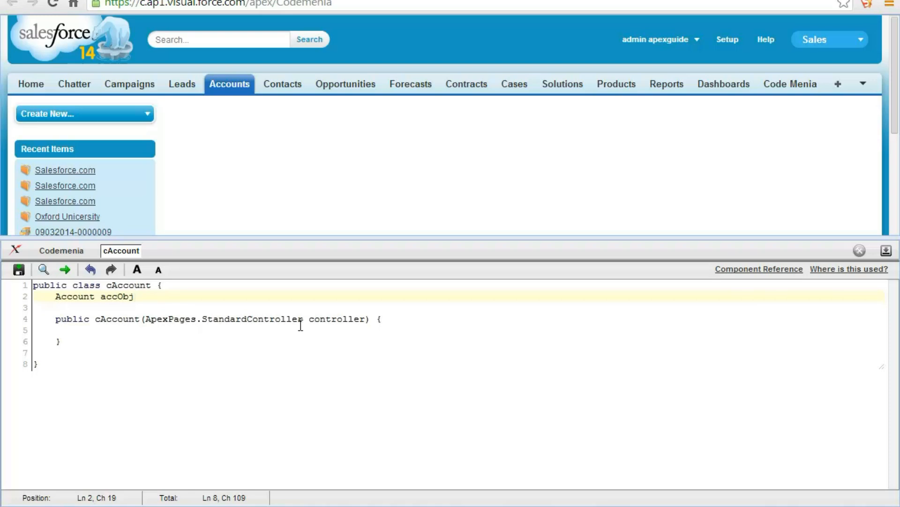
click(133, 297)
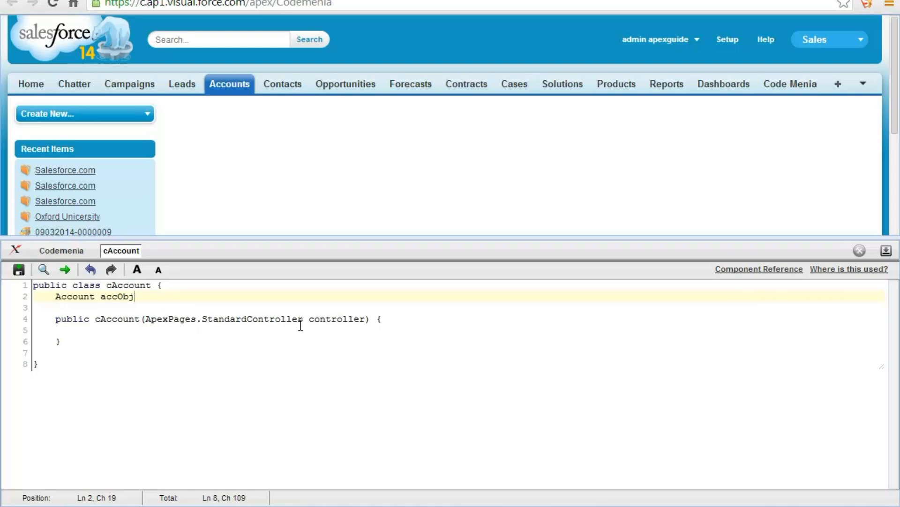
text({get)
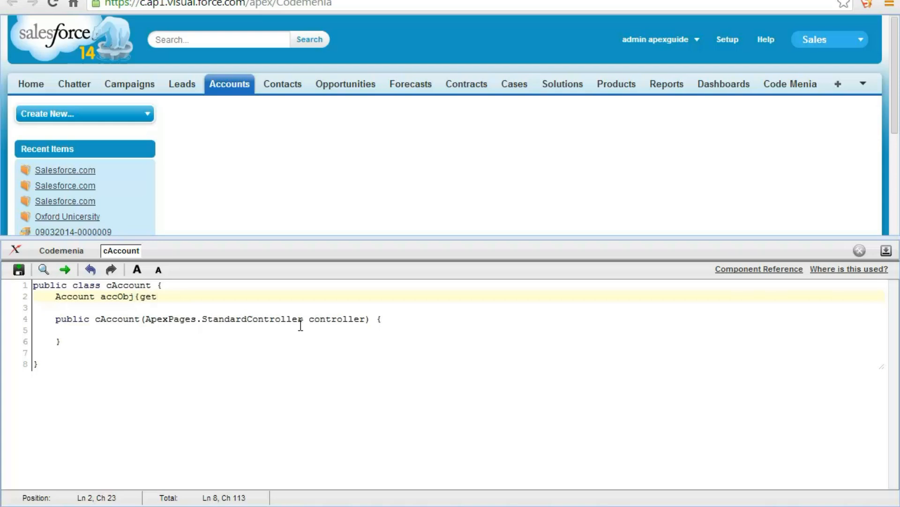
text(;set;)
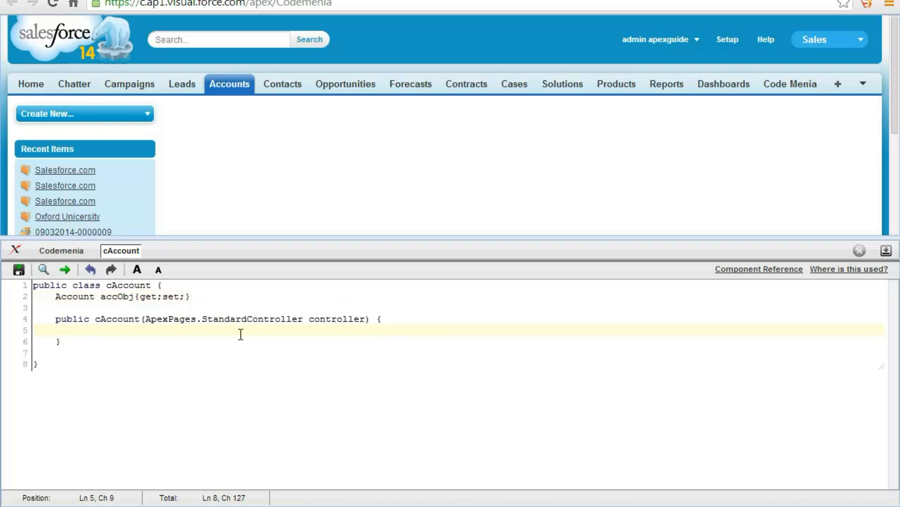
Initialise accObj with 'accObj=new Account();' inside the constructor
text(Acco)
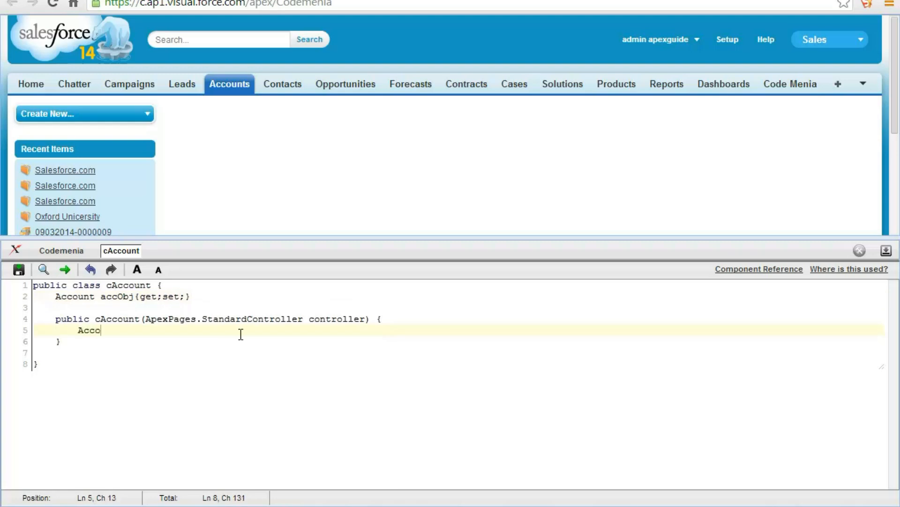
key(Backspace)
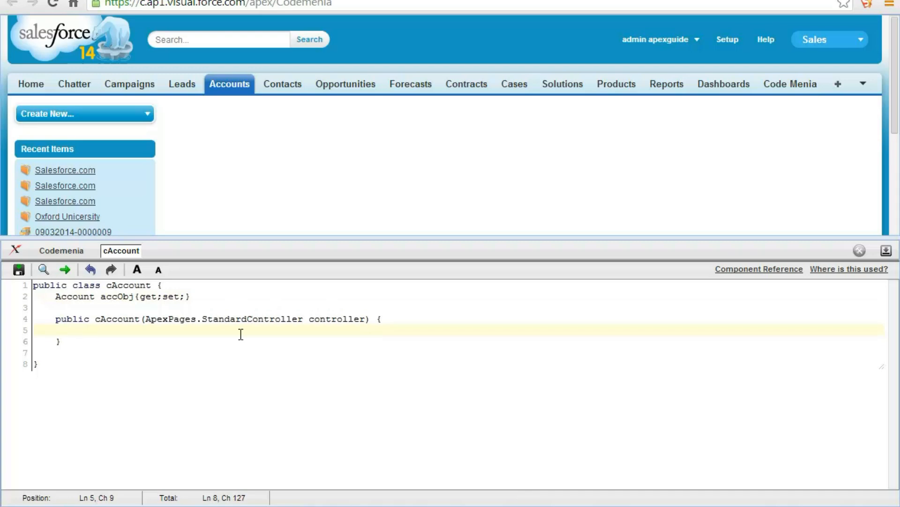
text(accObj)
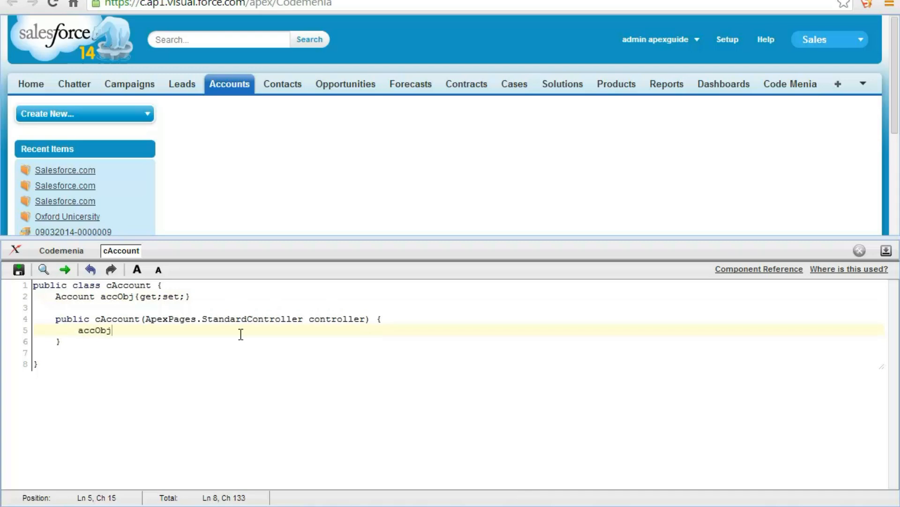
text(=new A)
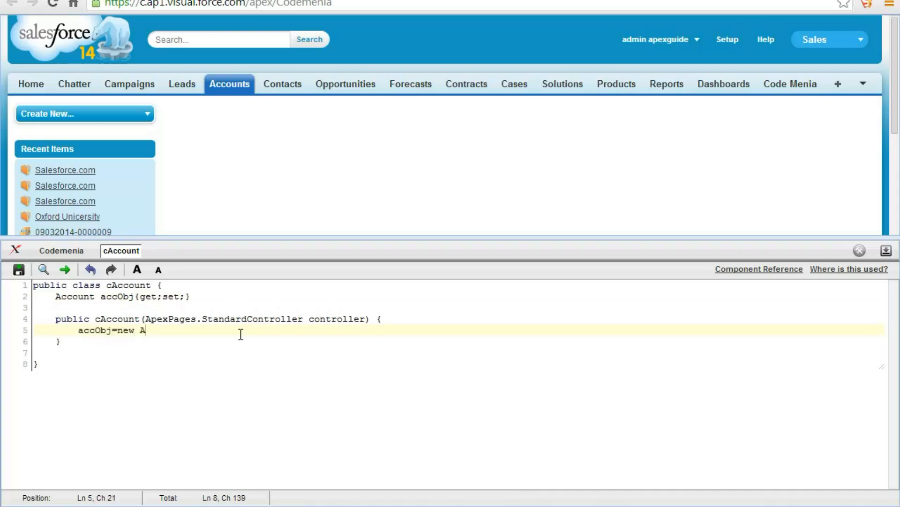
text(ccount()
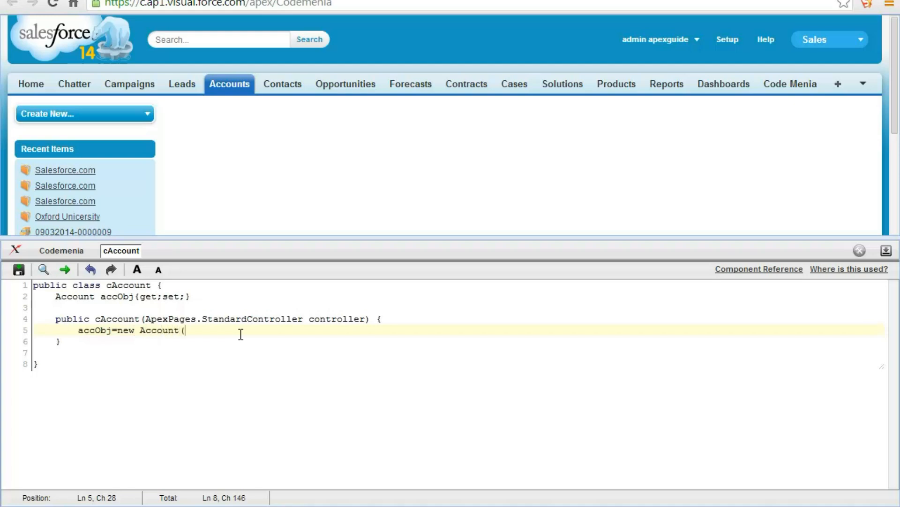
text();)
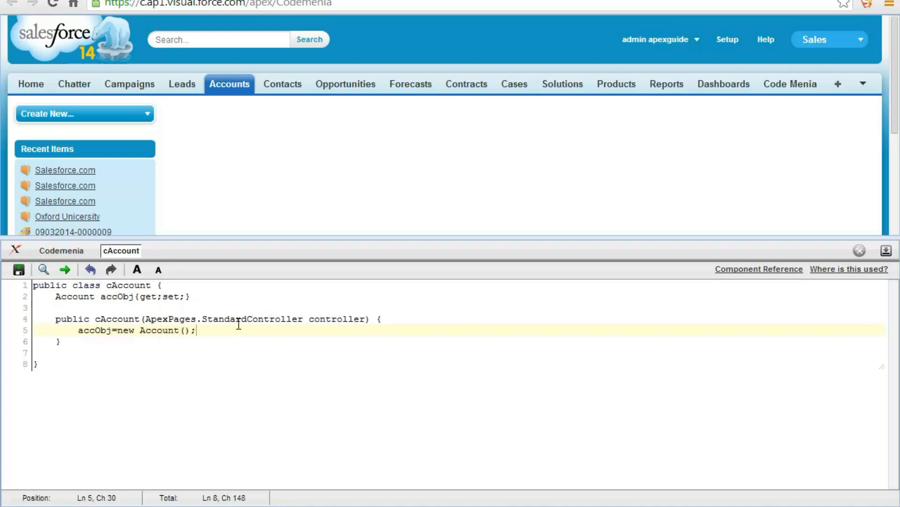
click(229, 307)
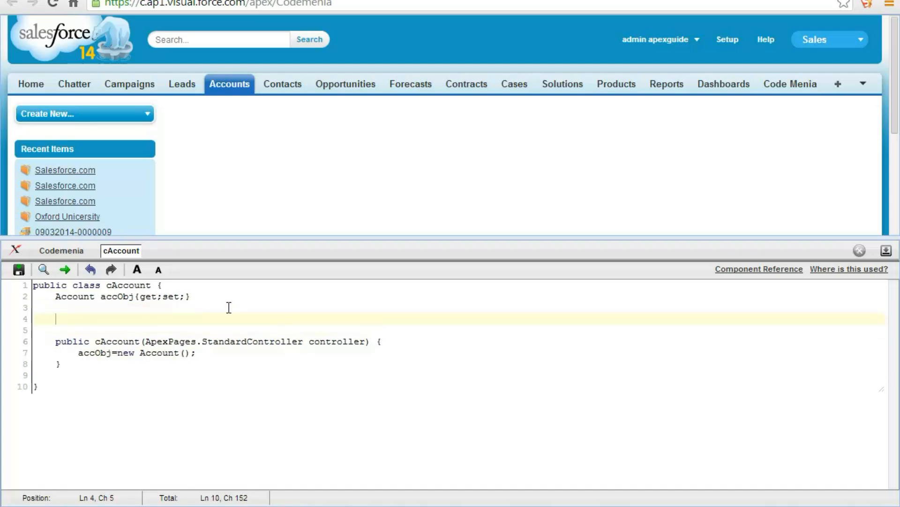
Add a 'public pageReference save()' method whose body is 'return null;'
text(p)
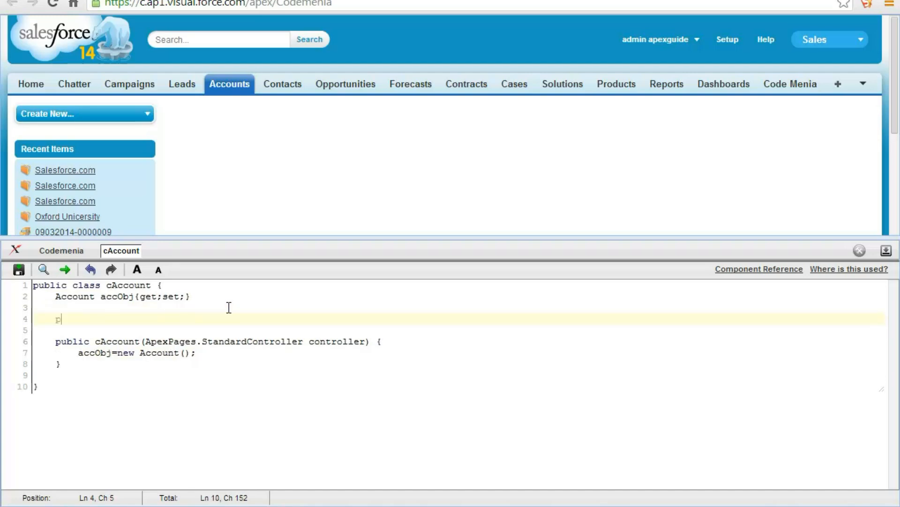
text(public)
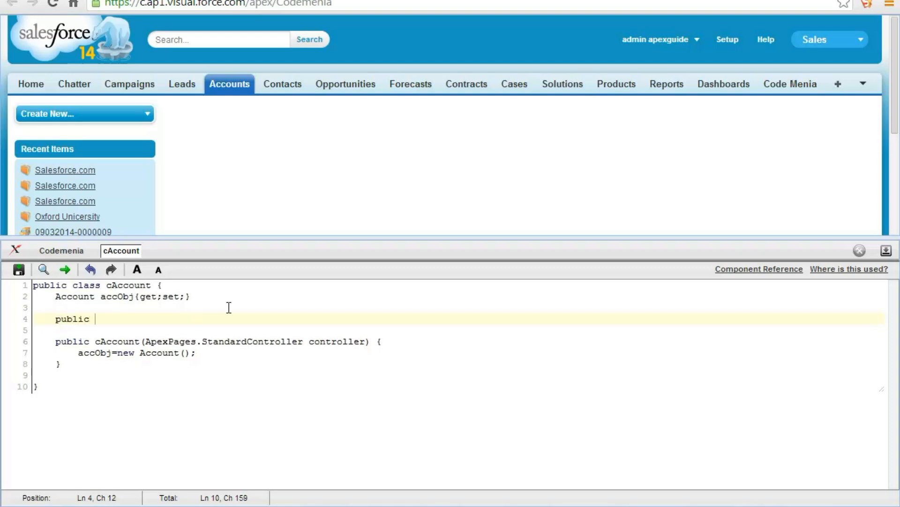
text(page)
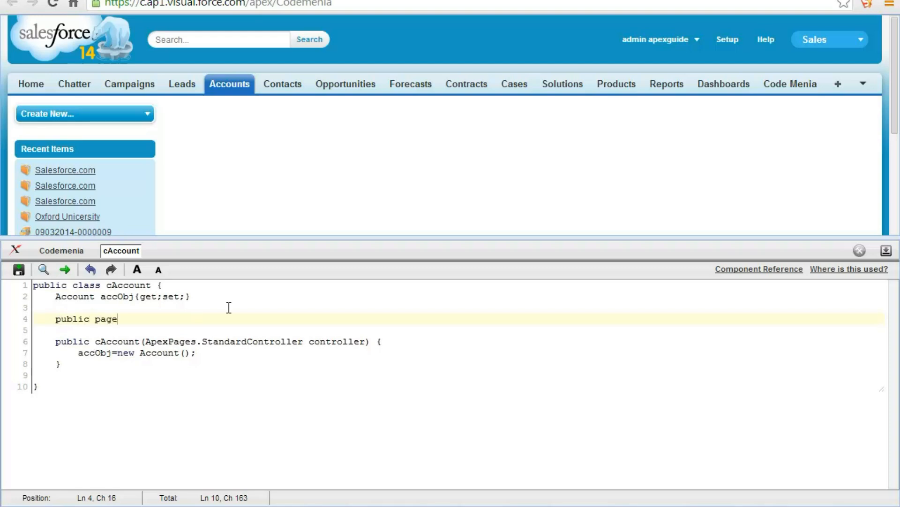
text(Refere)
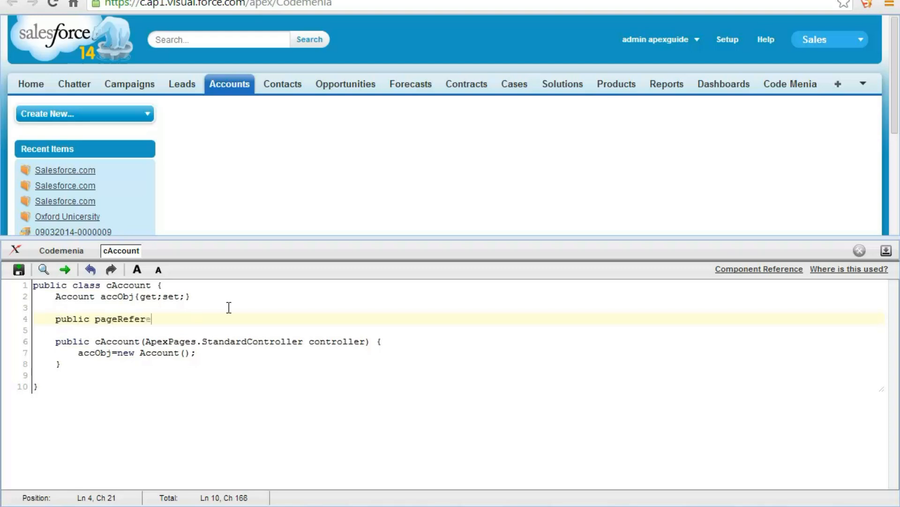
text(ence)
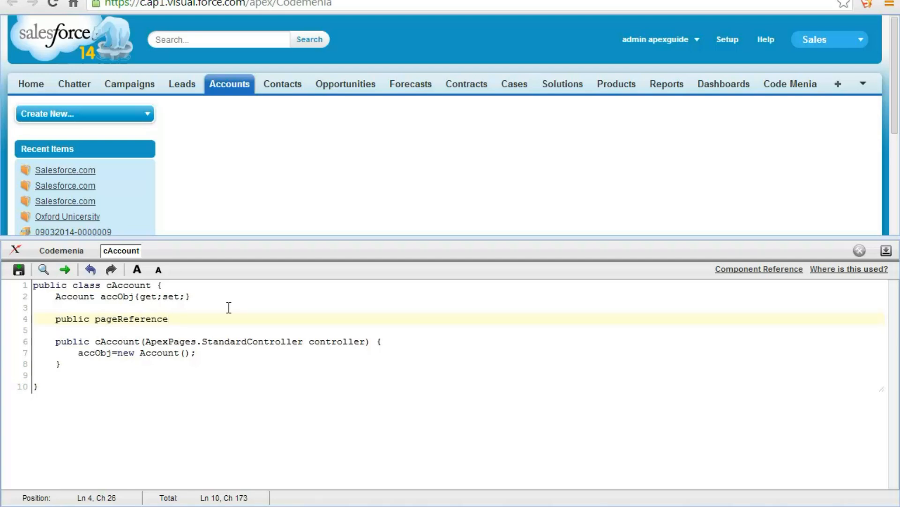
text(save)
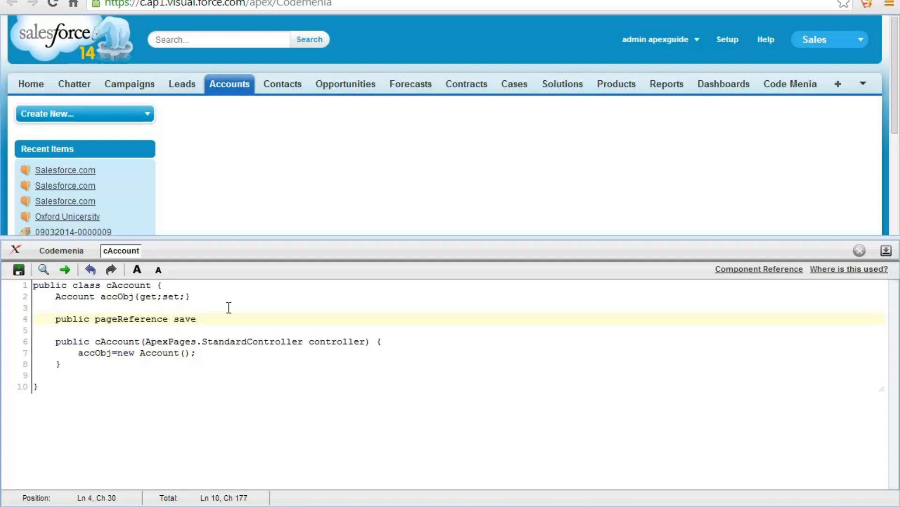
text((){})
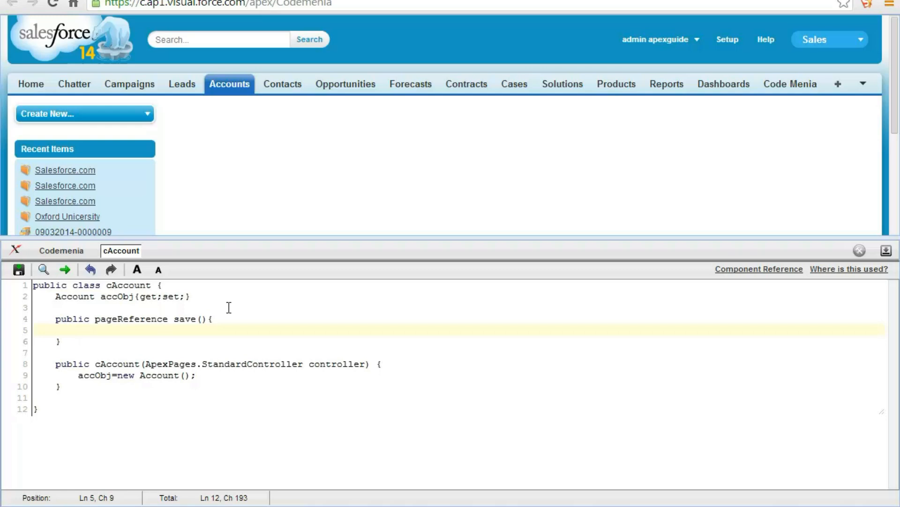
text(ret)
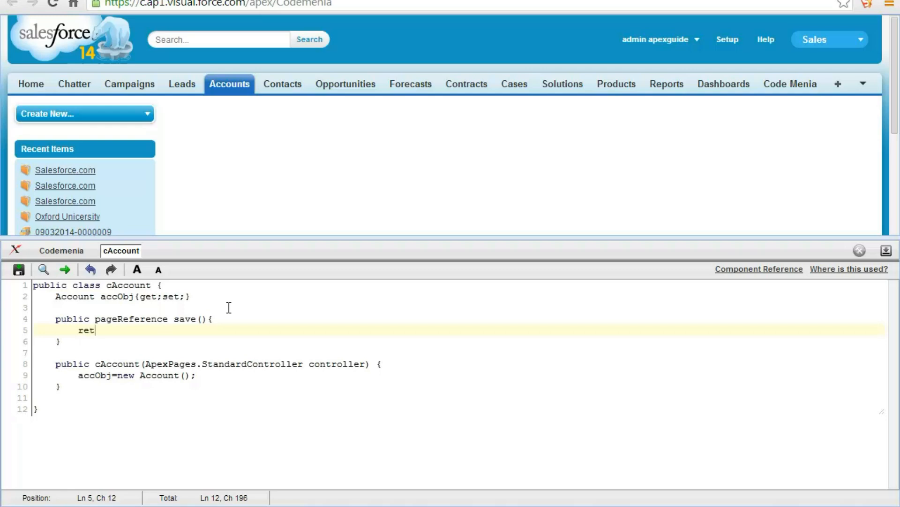
text(u)
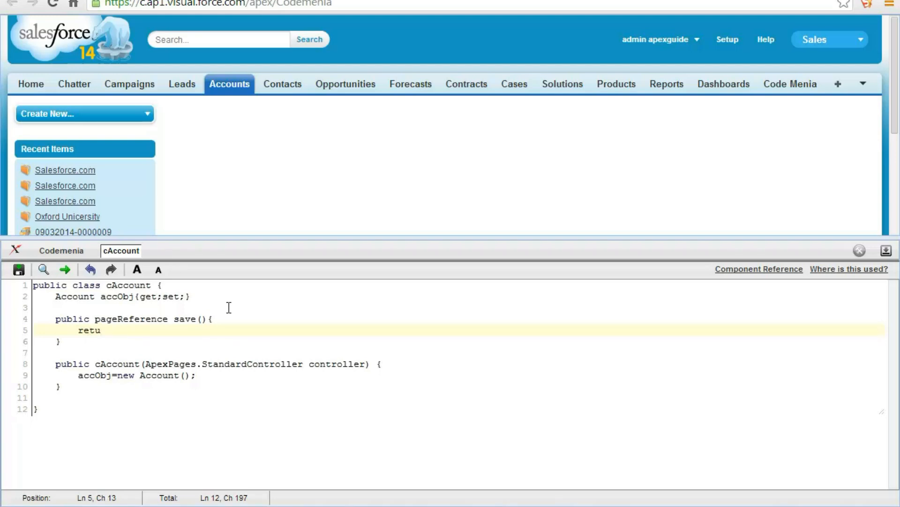
text(rn nu)
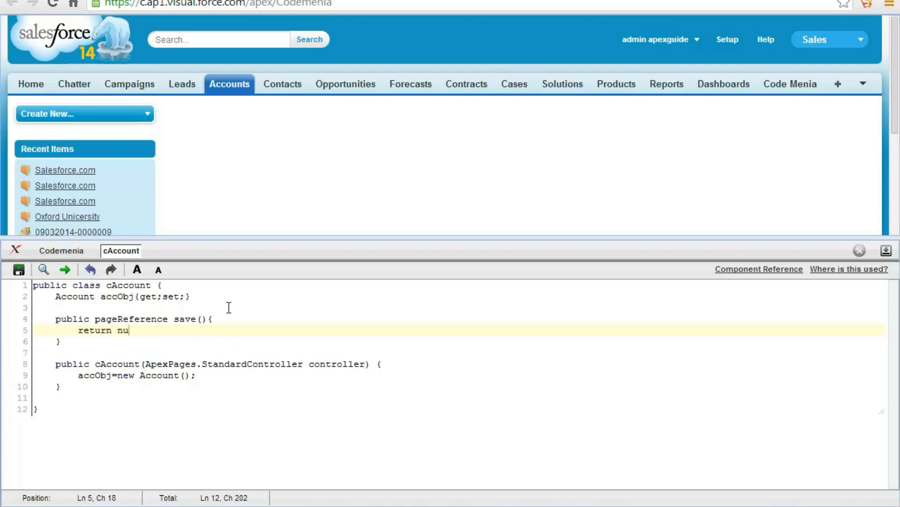
text(ll;)
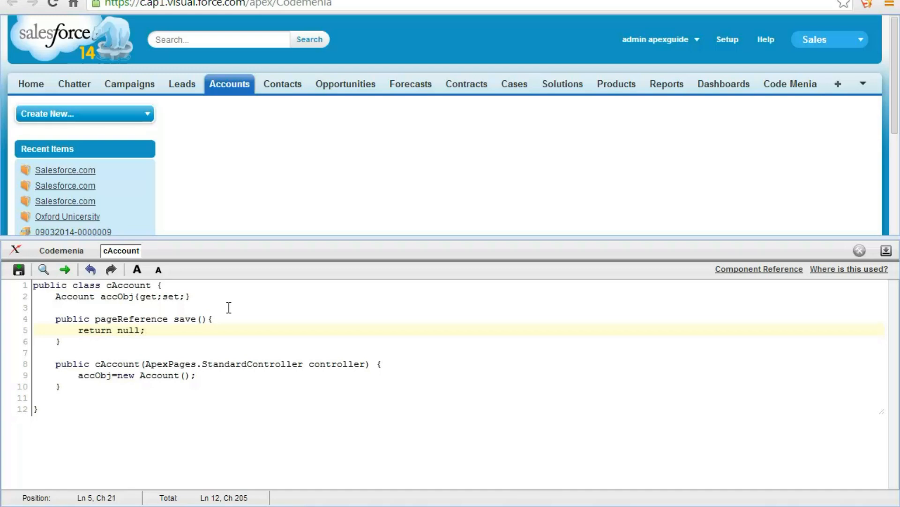
click(223, 319)
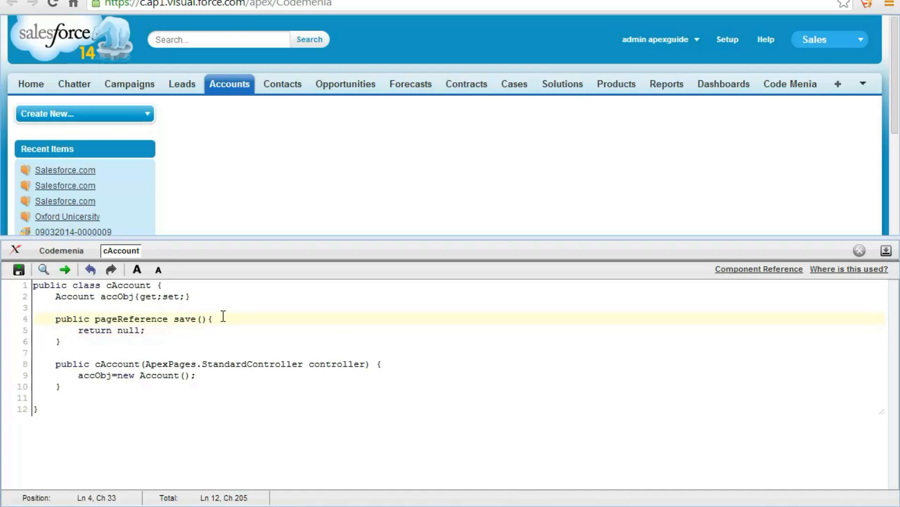
Insert a blank line above return null in save, then select the accObj occurrences
key(Enter)
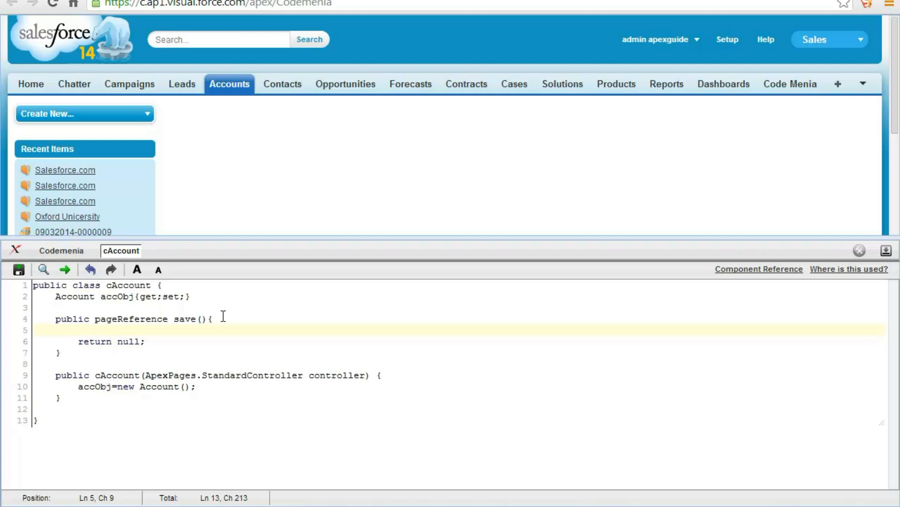
double_click(114, 296)
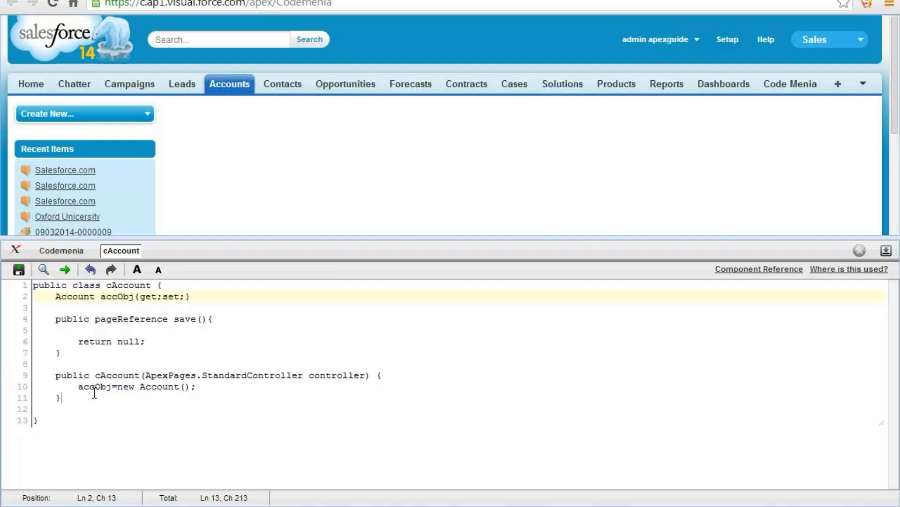
double_click(94, 387)
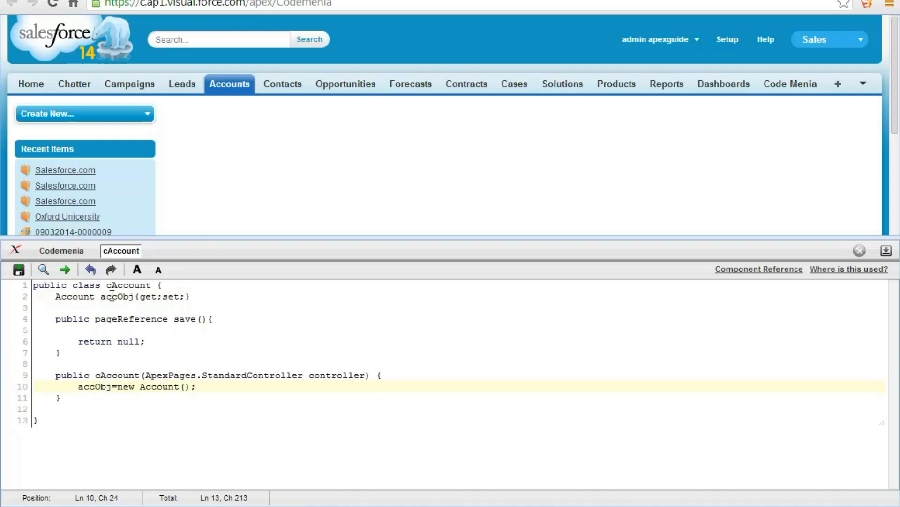
double_click(115, 297)
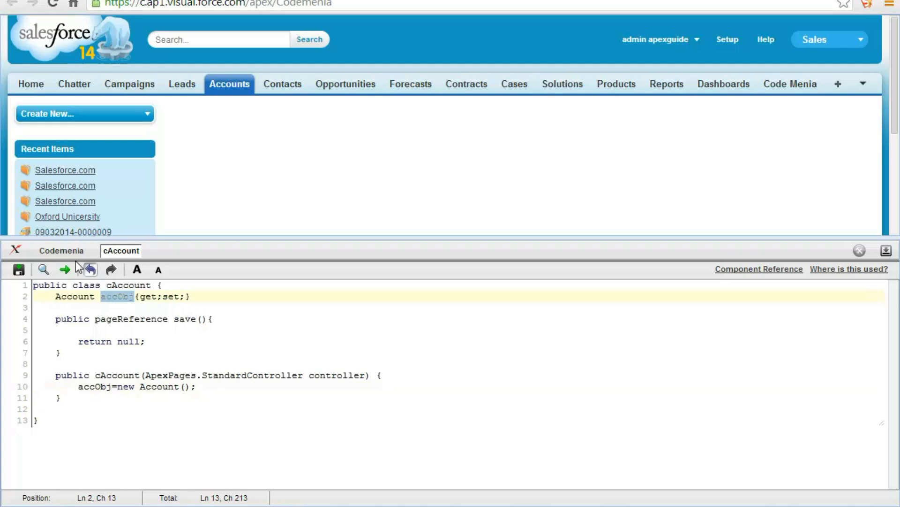
click(61, 251)
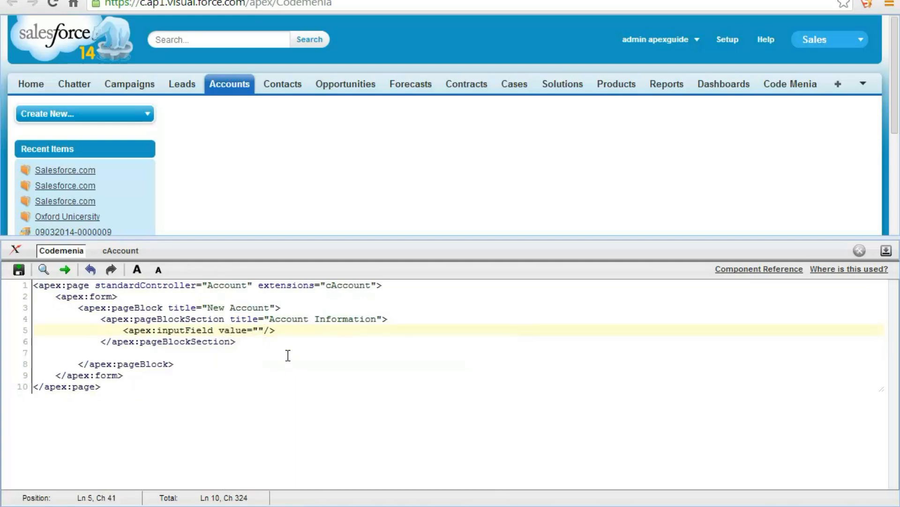
Set the inputField value to {!accObj.Name} on the Codemenia page
text({)
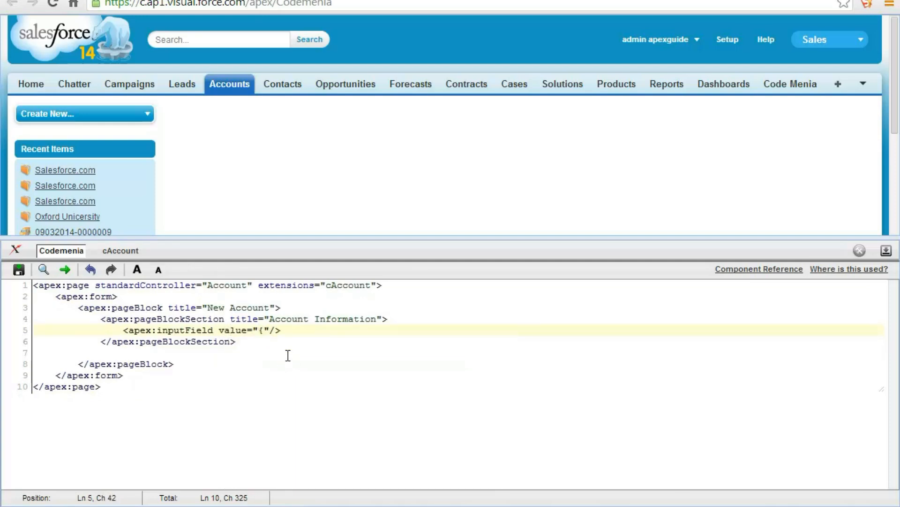
text(!accObj)
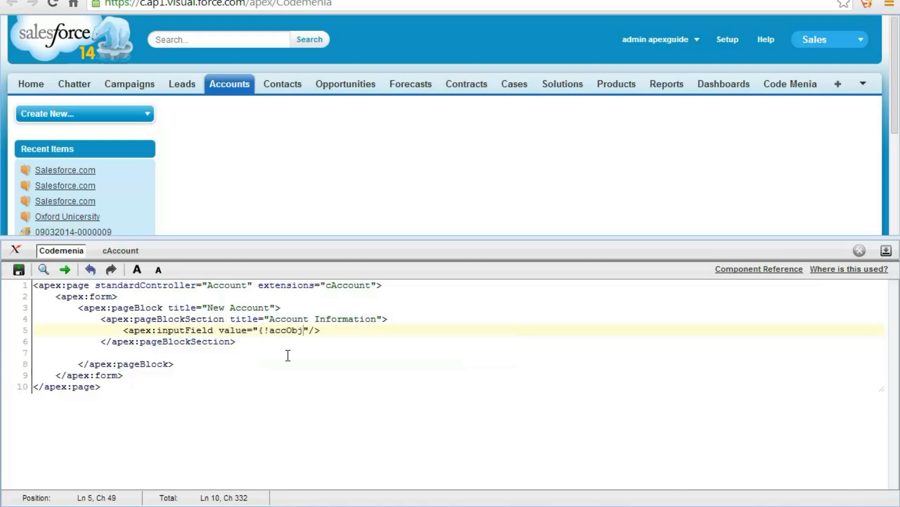
text(.Na)
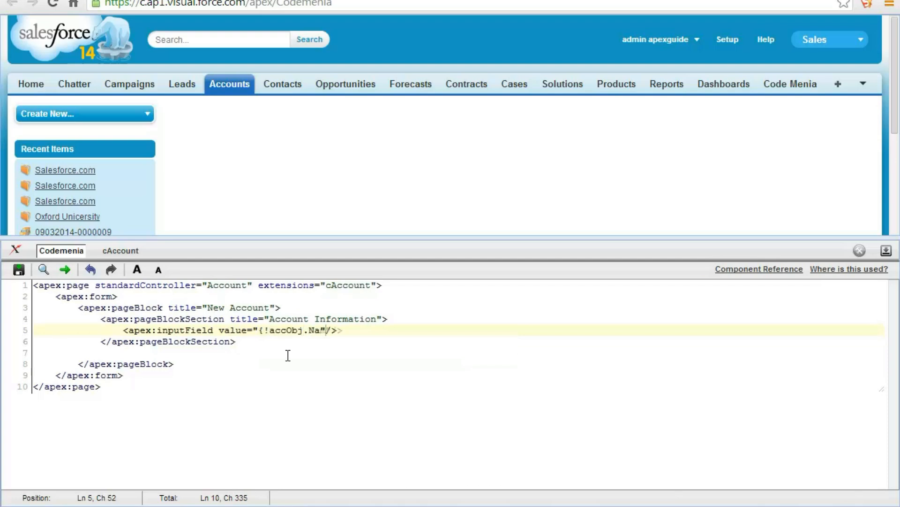
text(me})
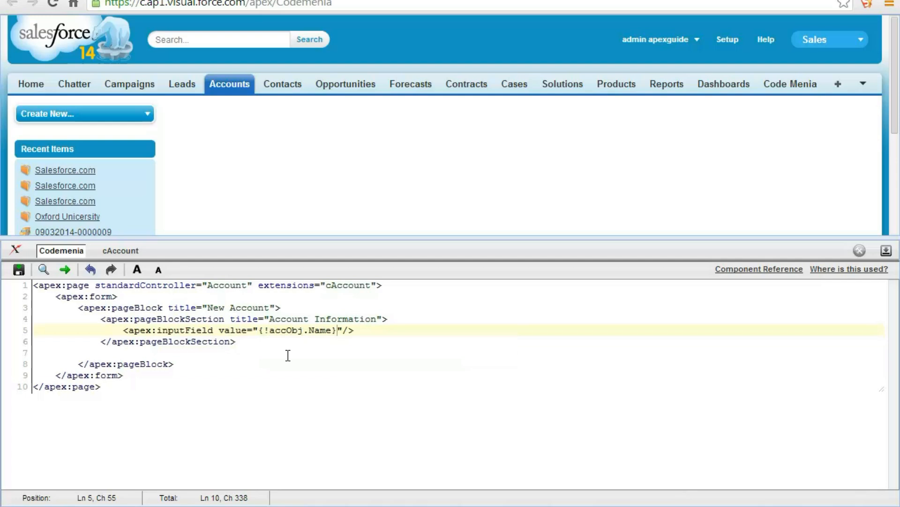
click(120, 250)
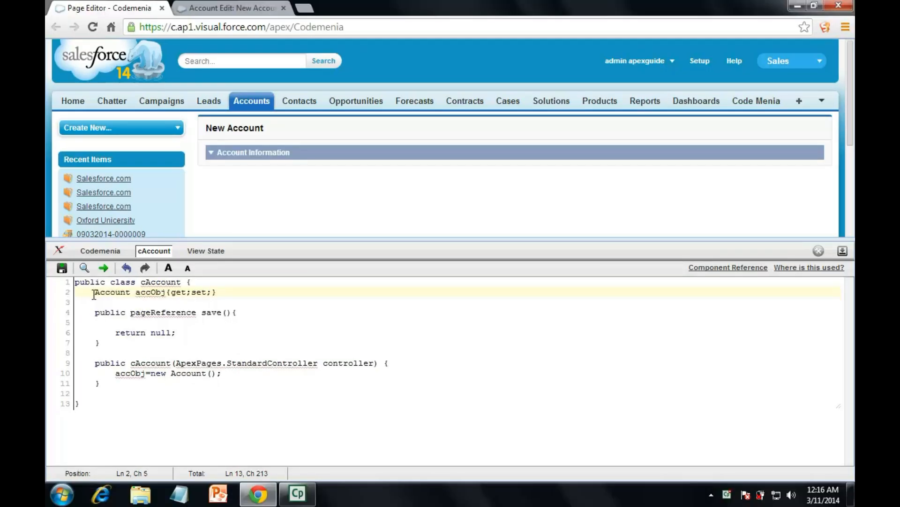
Make accObj public and add '<apex:inputField value="{!accObj.Name}"/>' to the page
text(public)
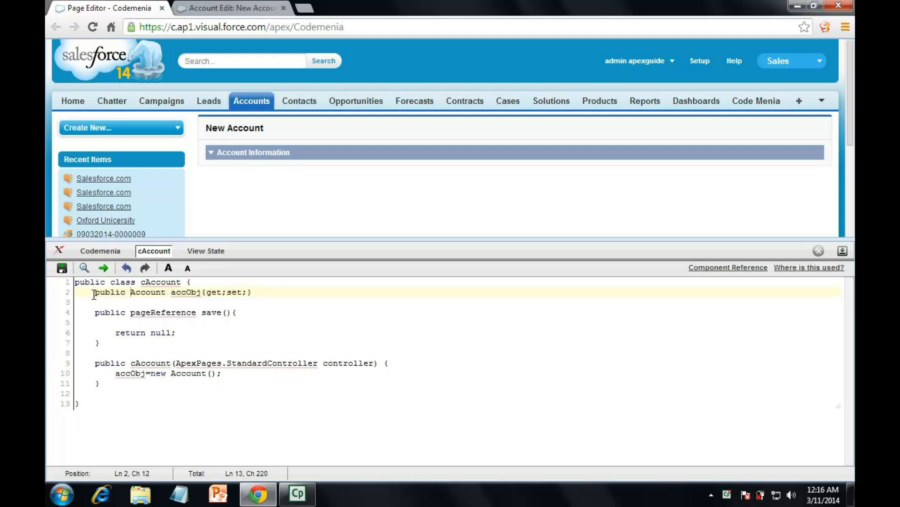
click(100, 251)
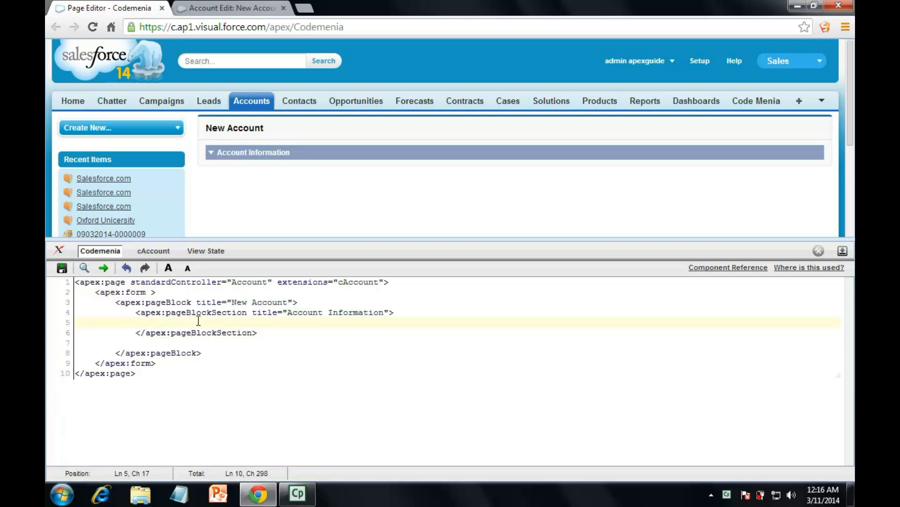
text(<apex:inputField value="{!accObj.Name}"/>)
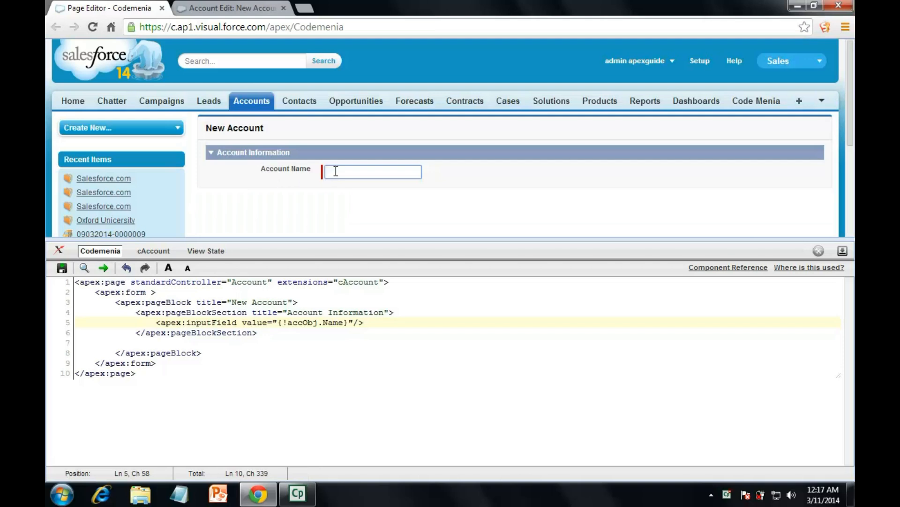
Toggle between Codemenia and cAccount, ending after the accObj property line in cAccount
click(153, 250)
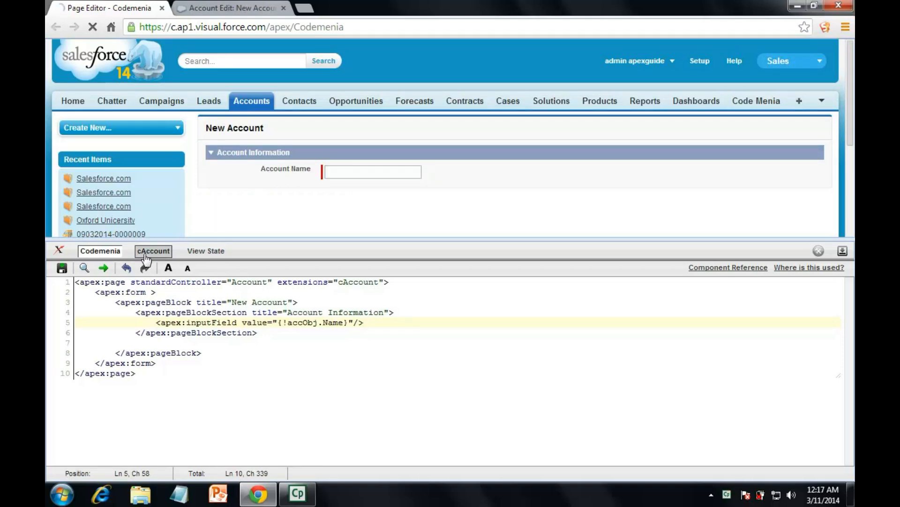
click(153, 251)
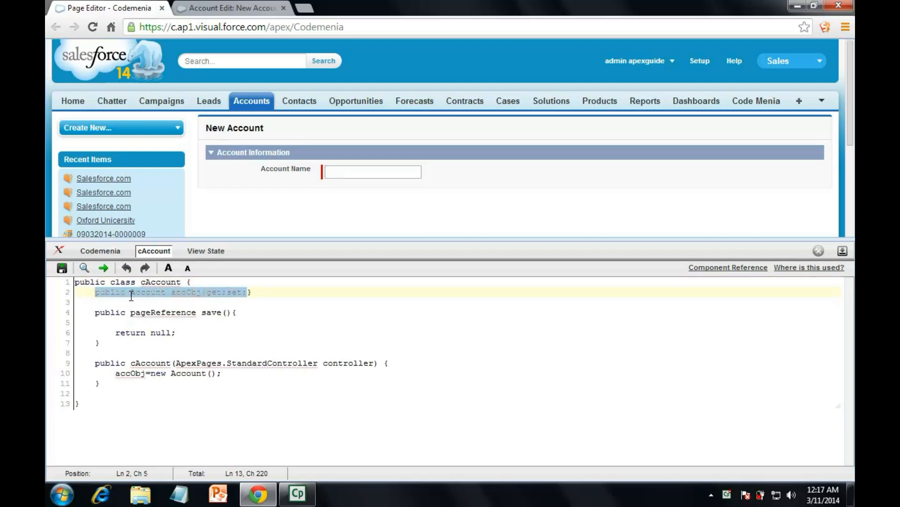
click(117, 373)
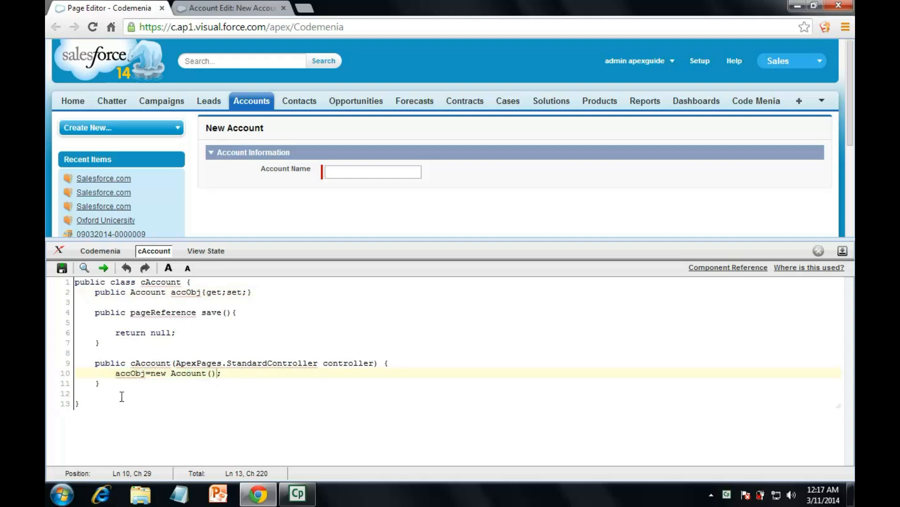
click(99, 250)
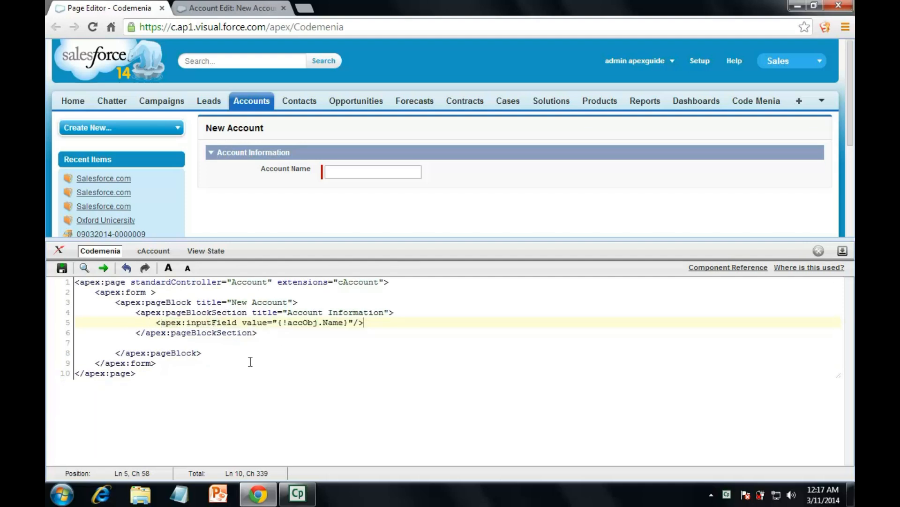
click(153, 250)
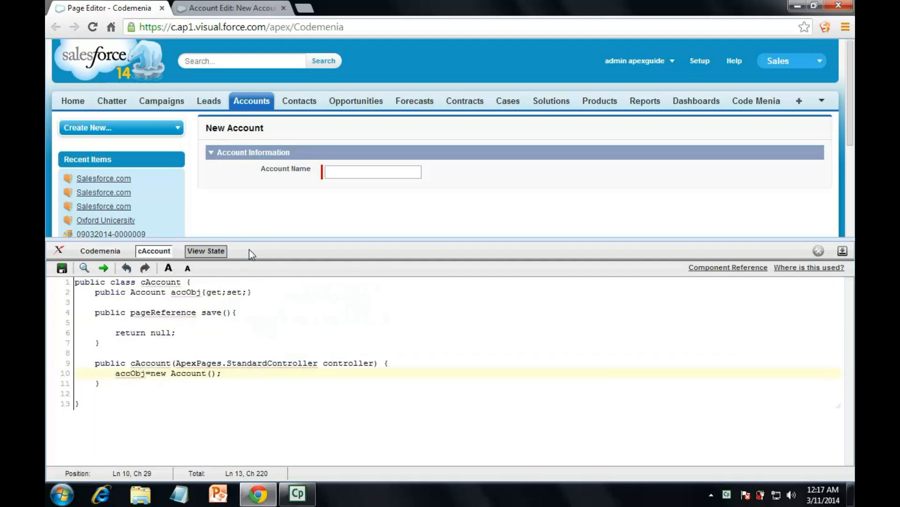
mouse_move(105, 295)
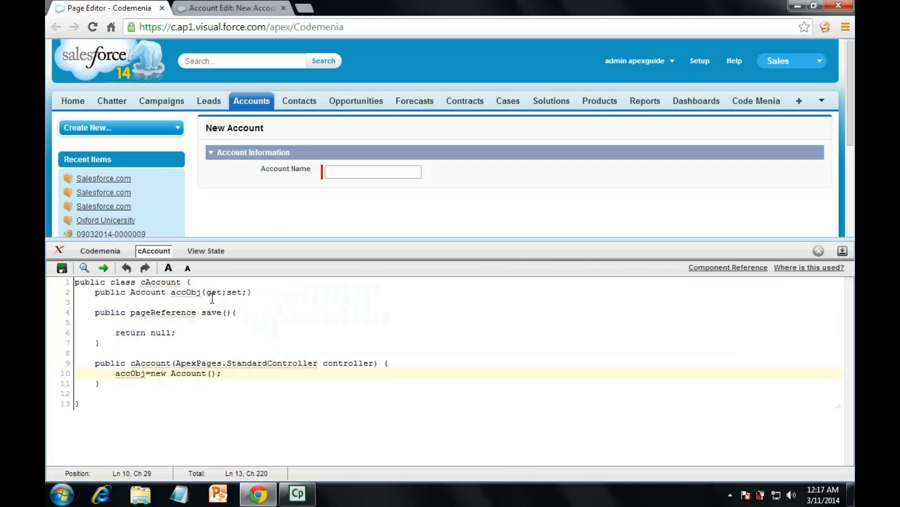
click(301, 292)
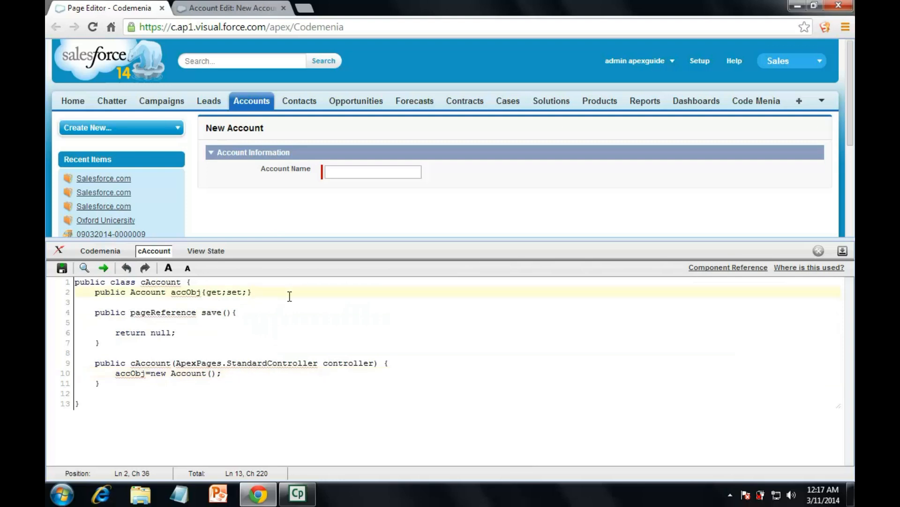
Declare a public Contact property 'cObj{get;set;}' in cAccount
text(public Con)
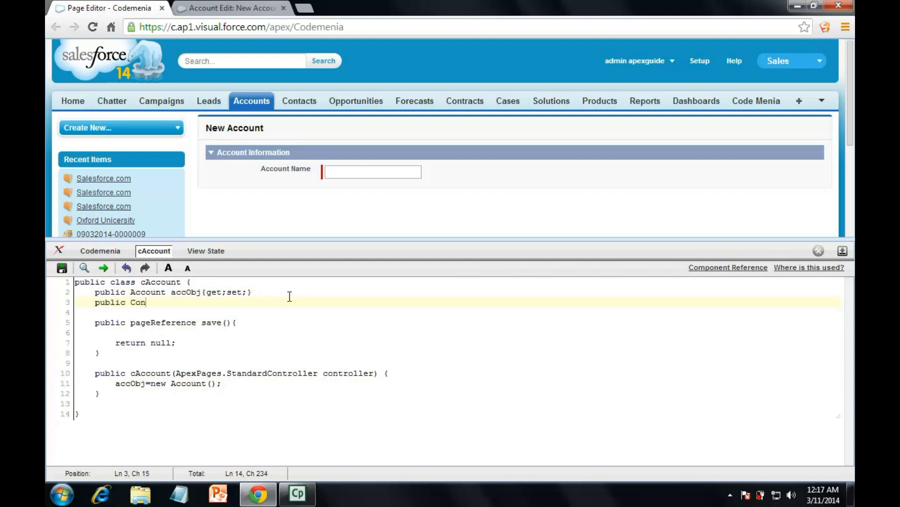
text(tact)
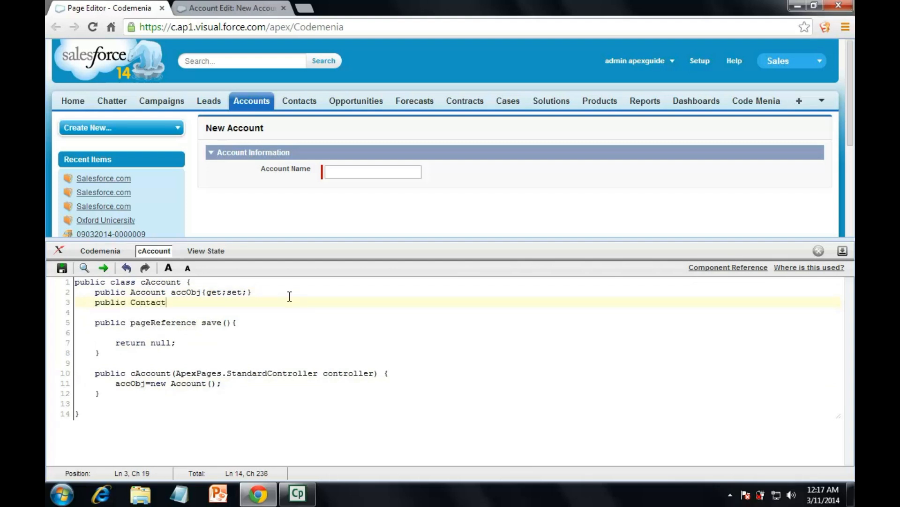
text(c)
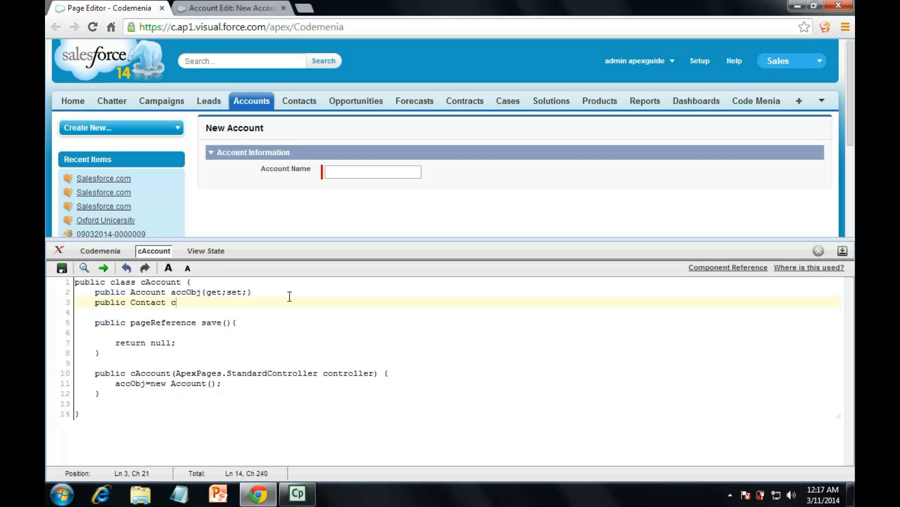
text(Obj{)
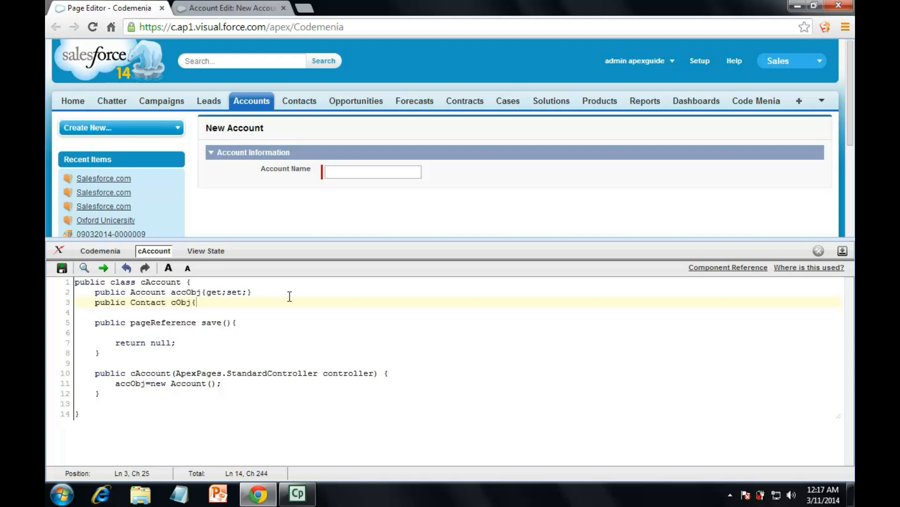
text(get;set)
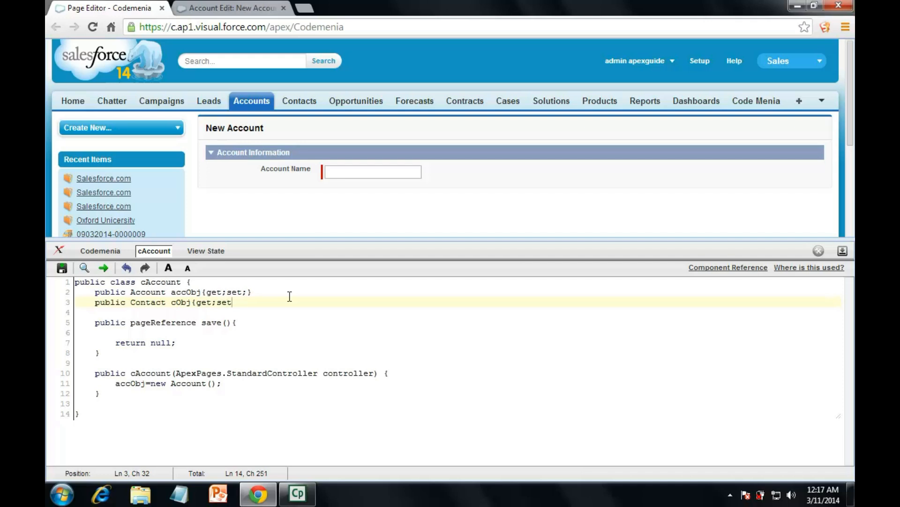
text(})
text(c)
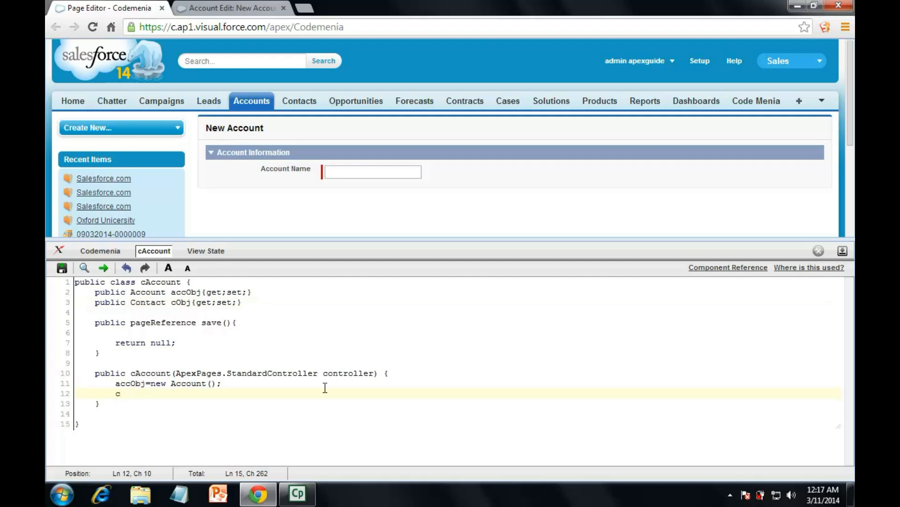
Initialise cObj with 'cObj=new Contact();' in the constructor and save the class
text(Obj)
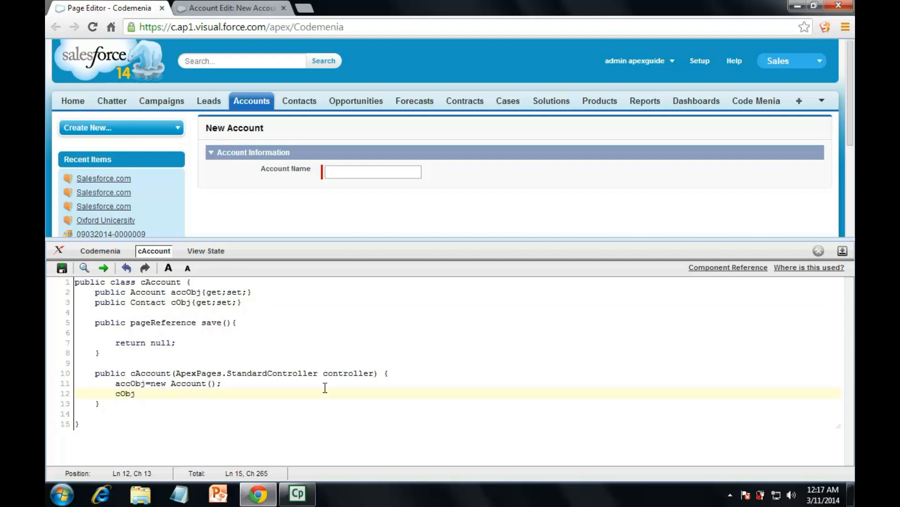
text(=)
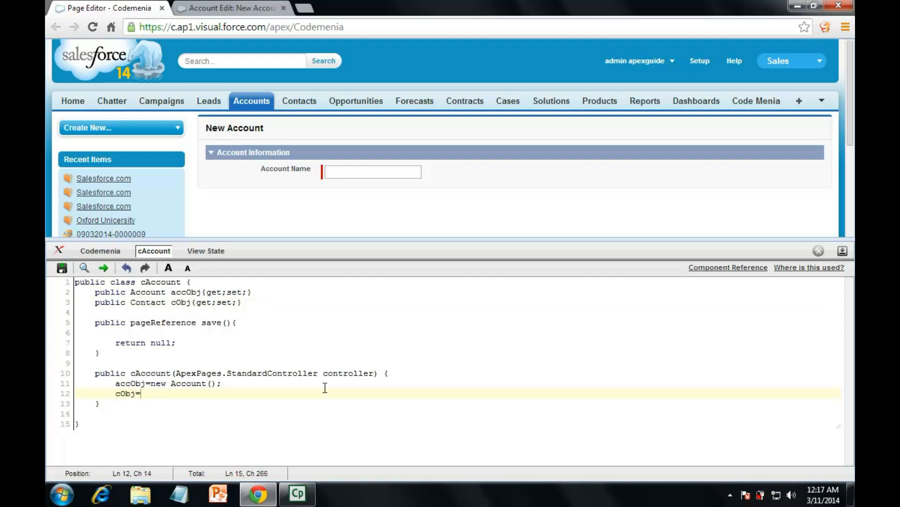
text(new)
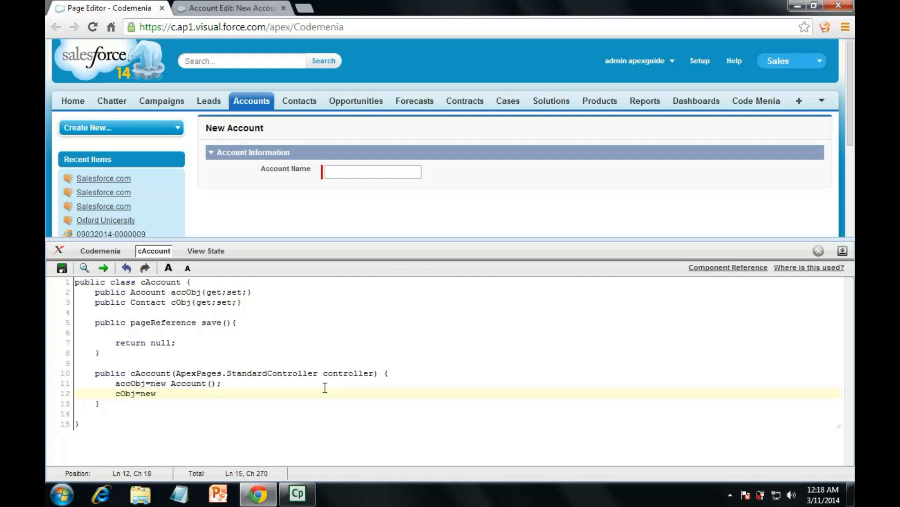
text(Contact)
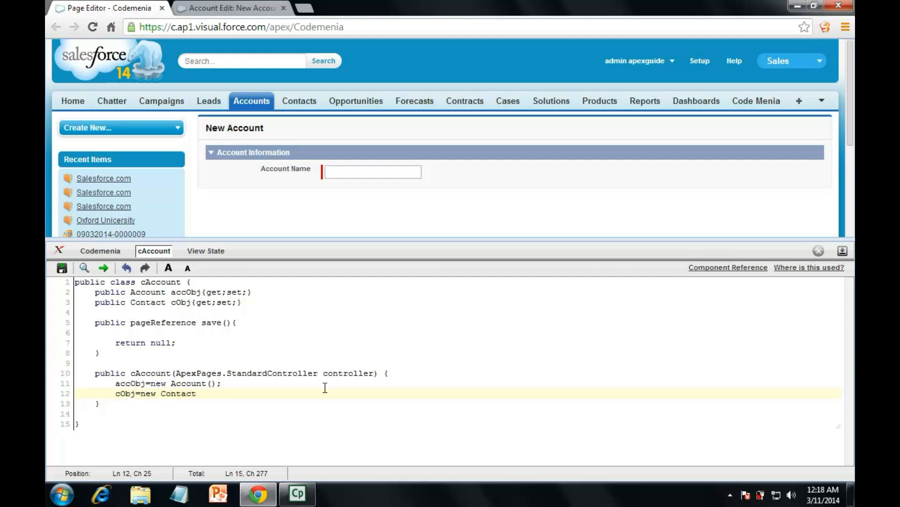
text(())
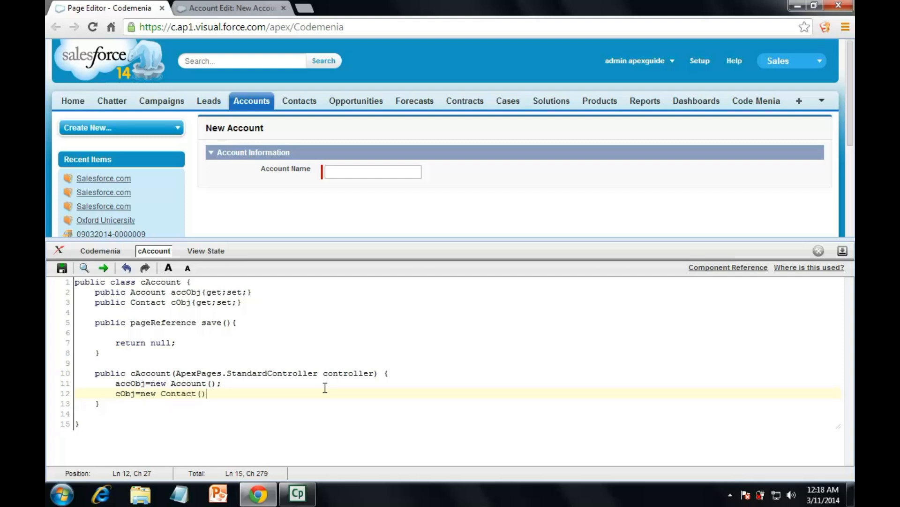
text(;)
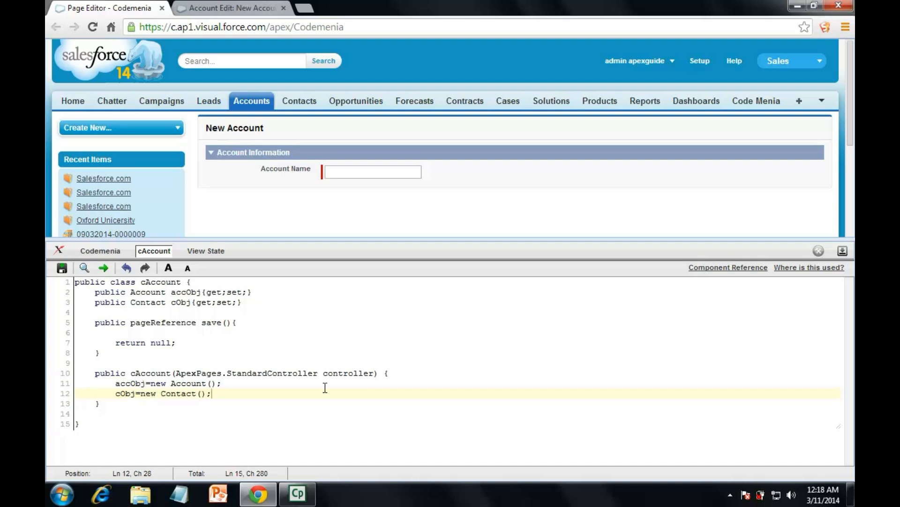
click(100, 251)
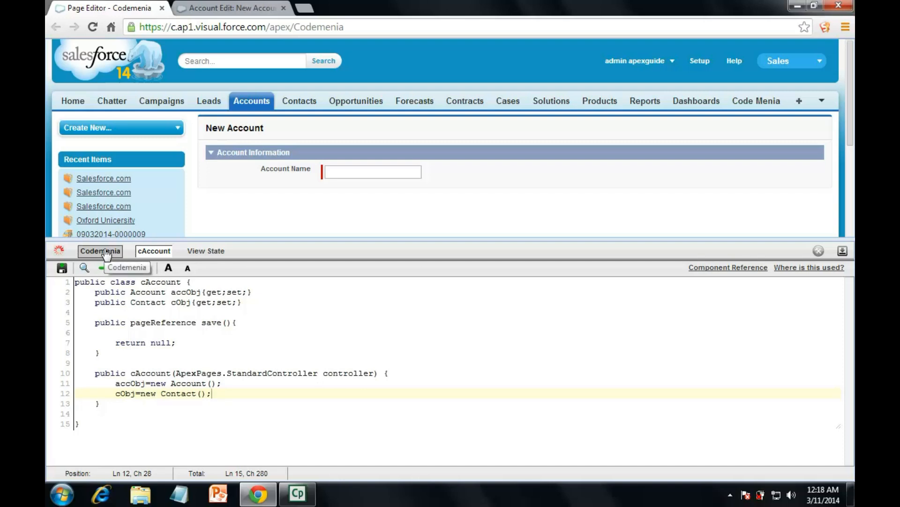
Add a second inputField bound to {!cObj.Name} and save the page
click(62, 268)
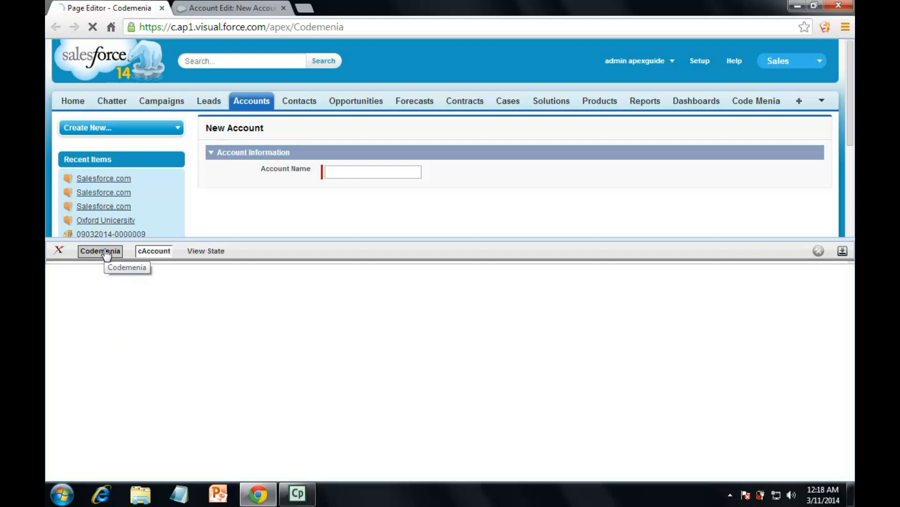
click(153, 250)
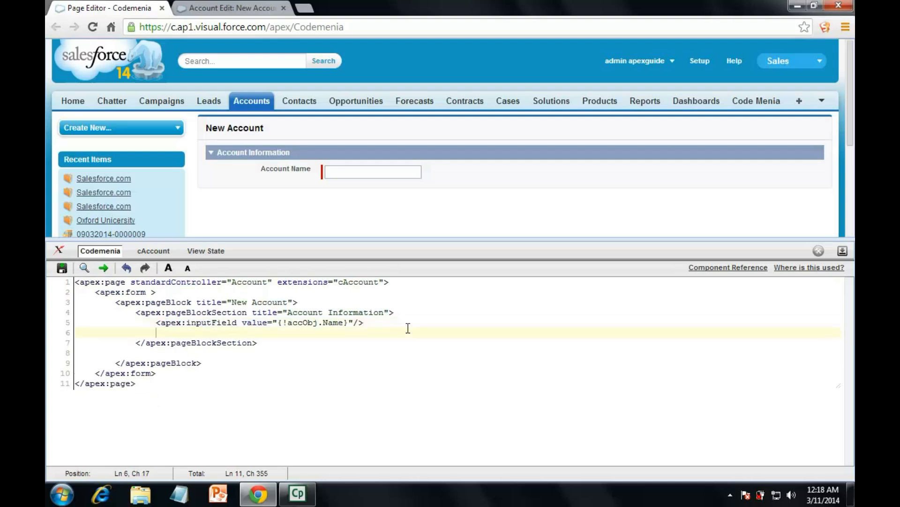
text(<apex:inputField value="{!accObj.Name}"/>)
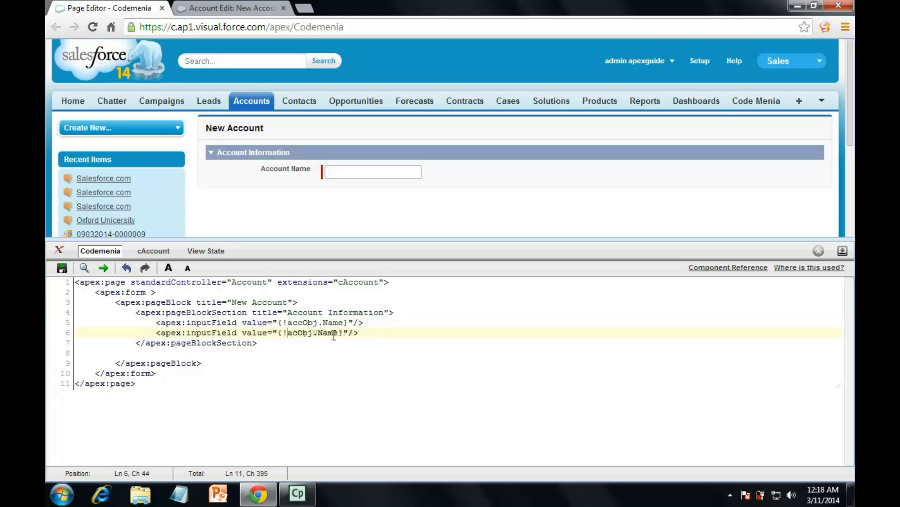
key(Backspace)
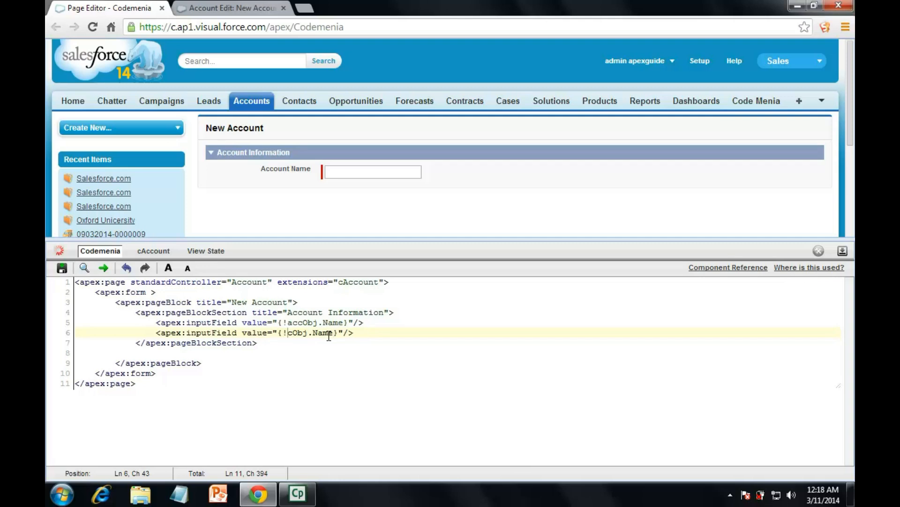
click(61, 268)
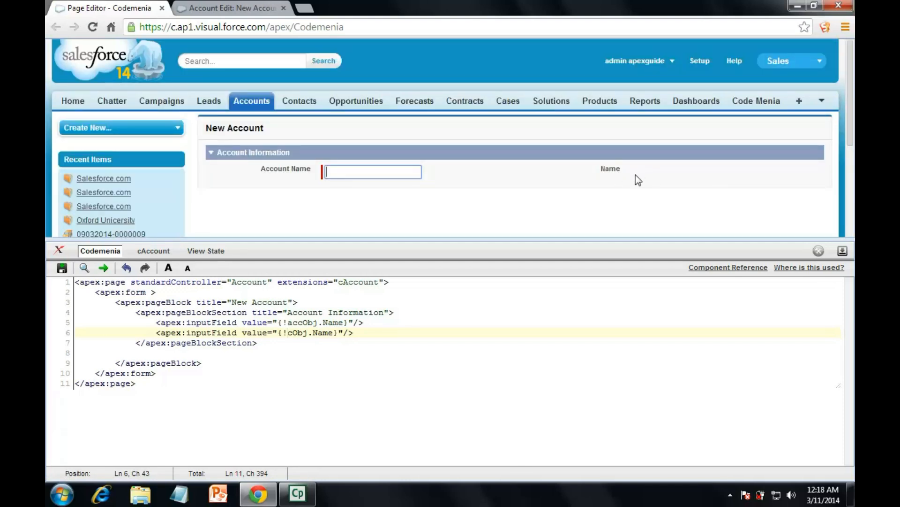
Bind the second field to cObj.FirstName, save, and inspect cAccount's accObj and cObj declarations
double_click(322, 332)
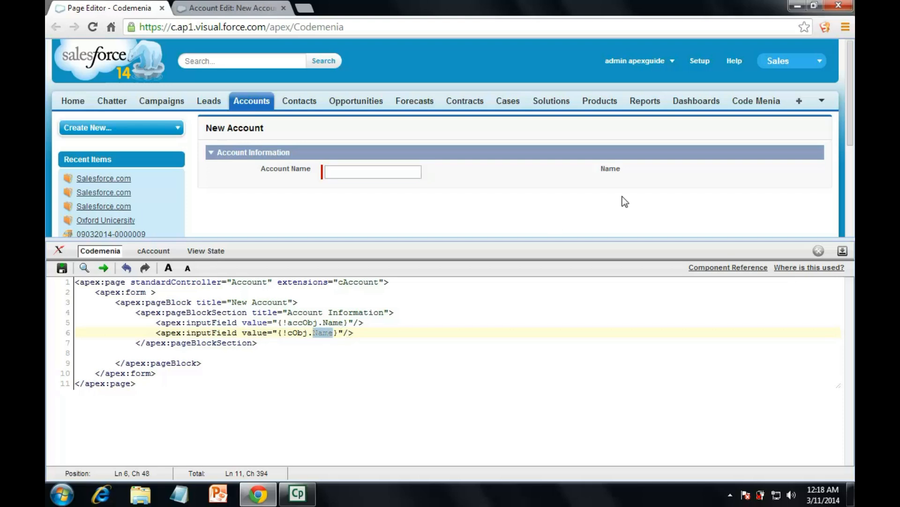
mouse_move(669, 178)
text(First)
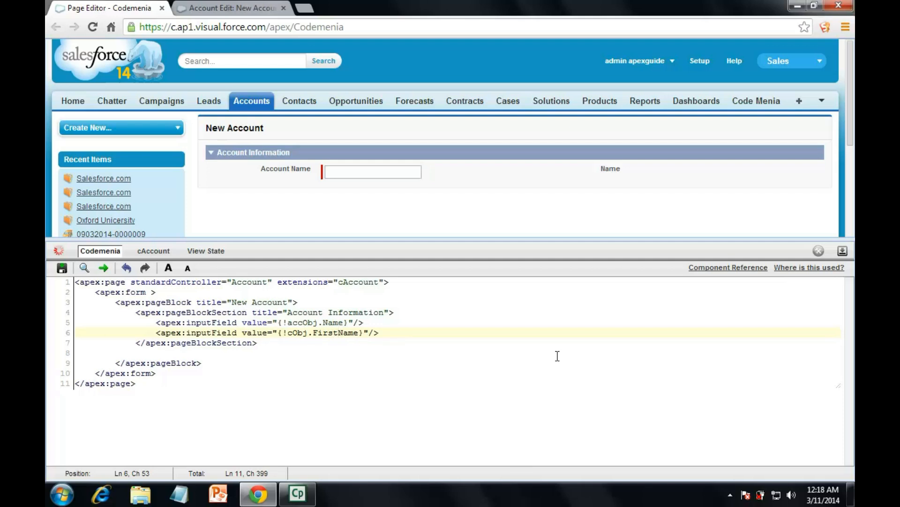
click(61, 268)
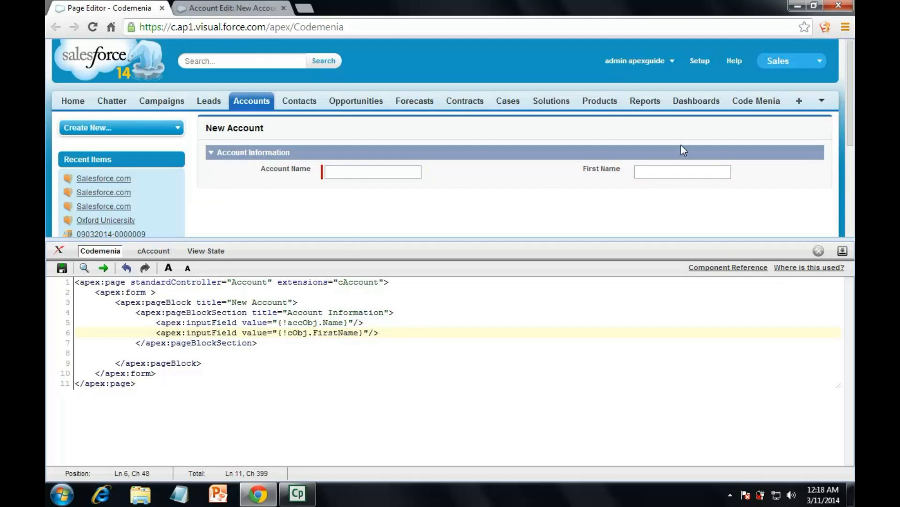
mouse_move(368, 191)
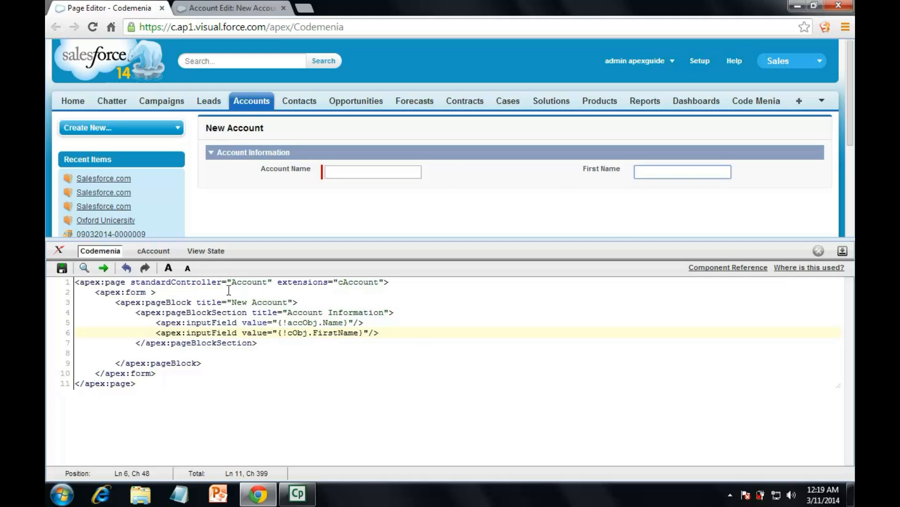
click(154, 251)
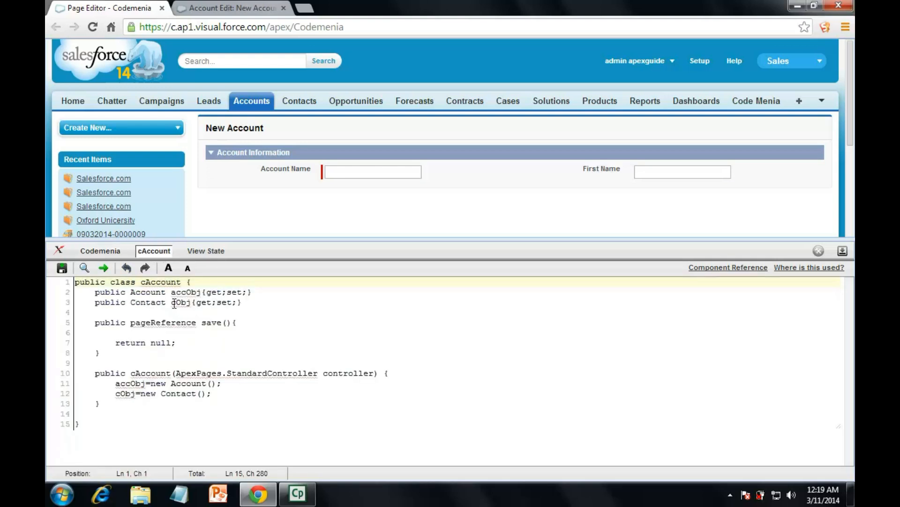
double_click(148, 292)
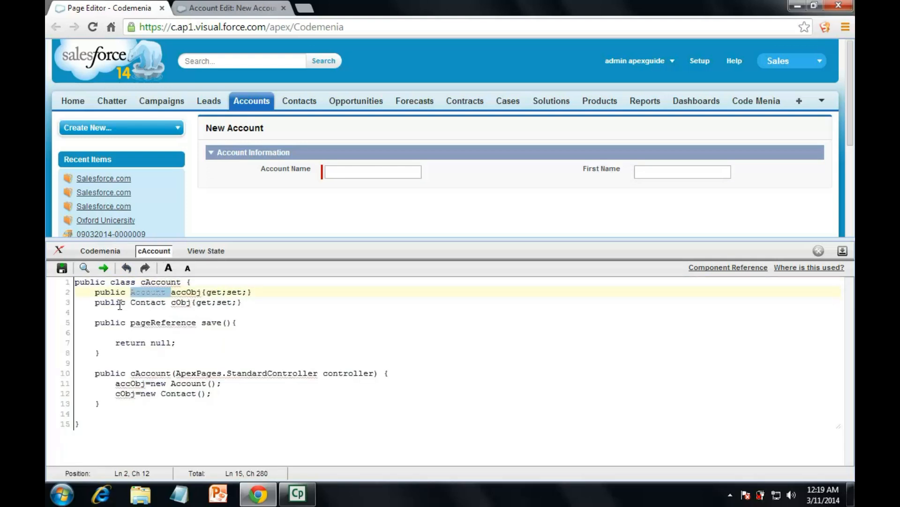
mouse_move(111, 302)
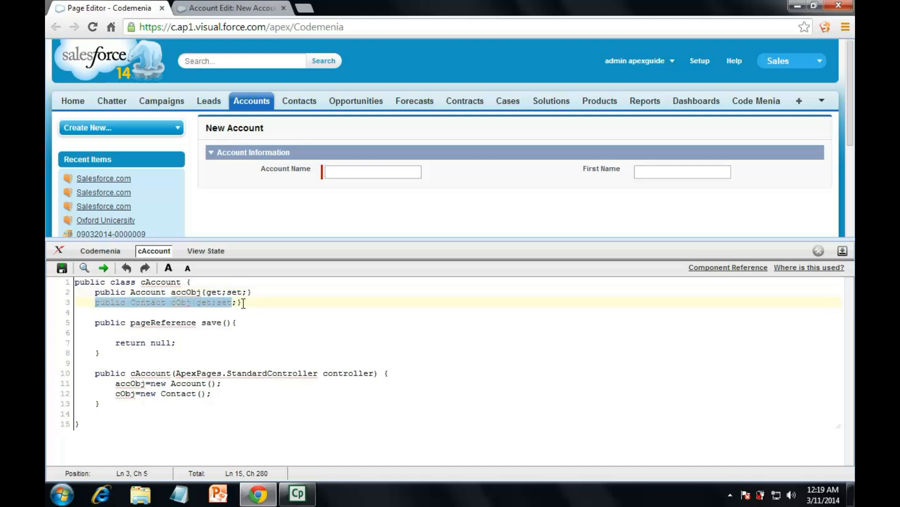
double_click(185, 292)
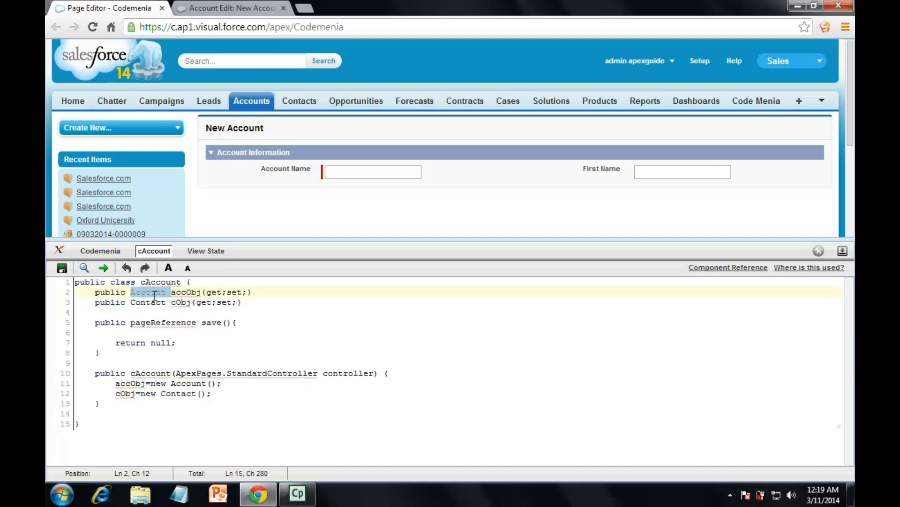
mouse_move(145, 306)
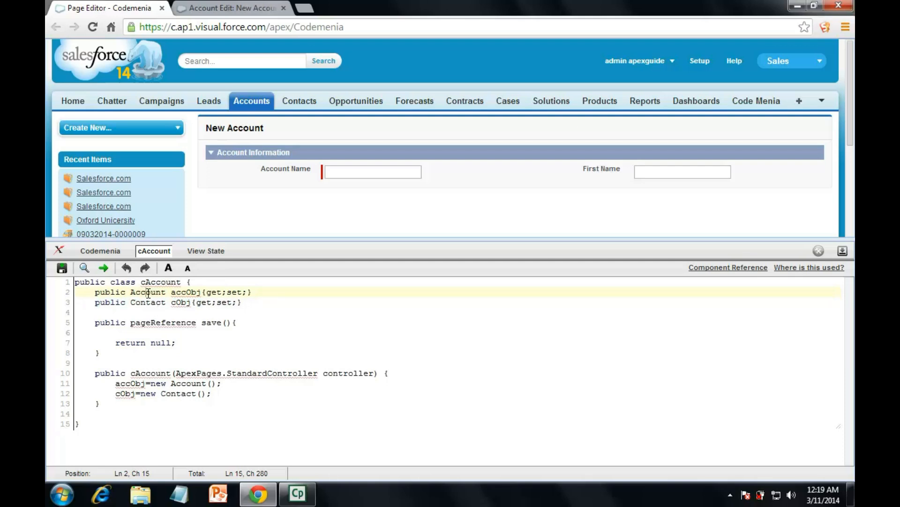
double_click(183, 292)
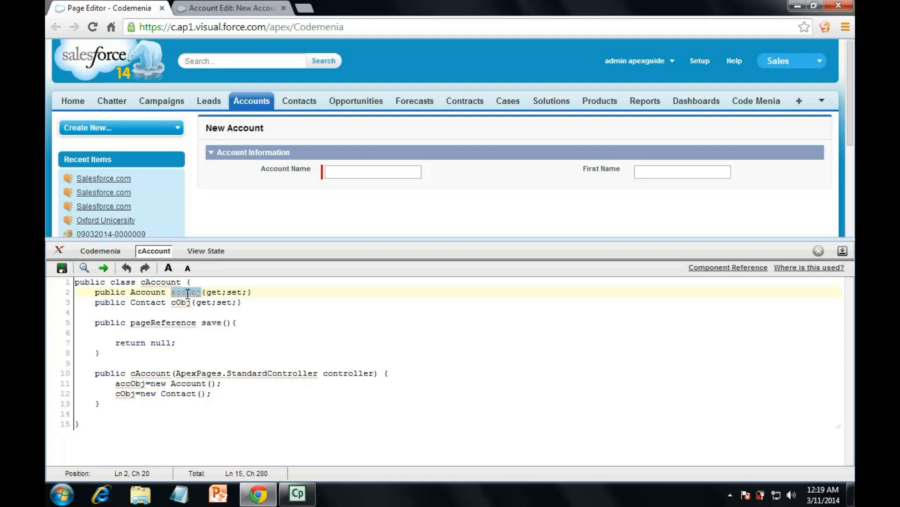
click(181, 302)
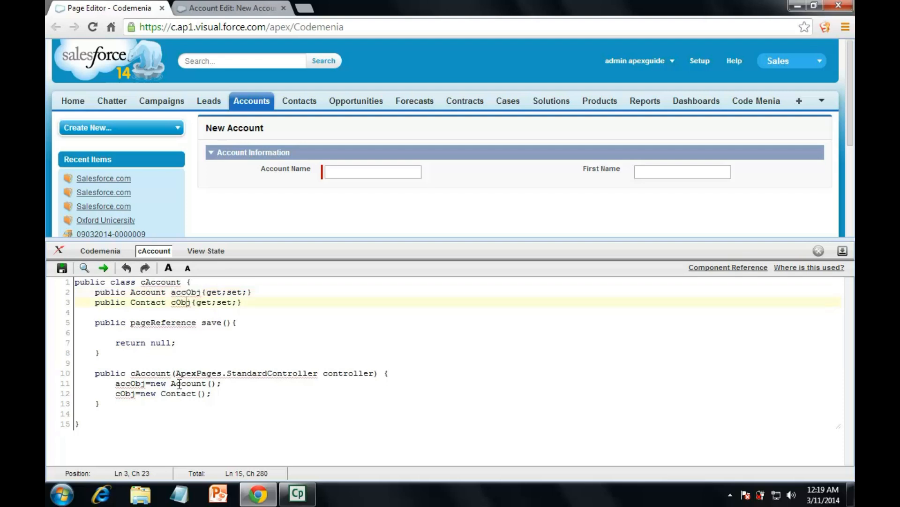
click(100, 251)
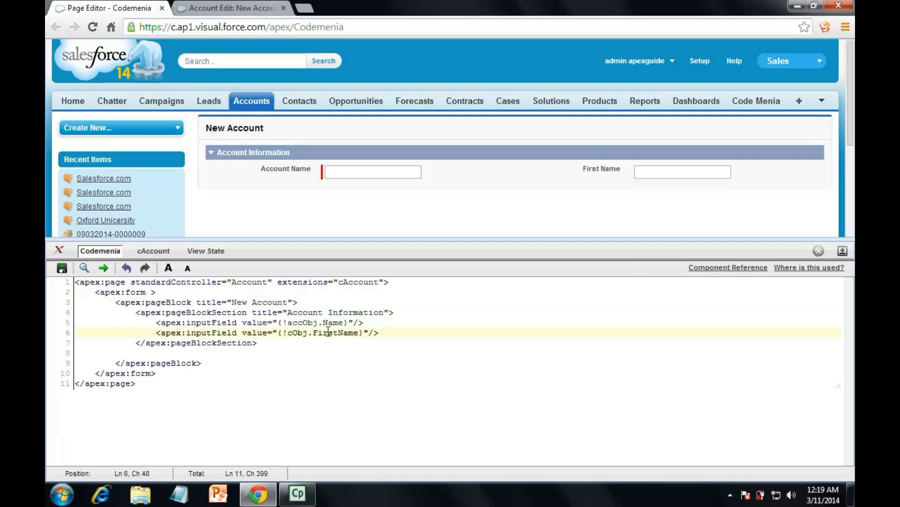
Delete the First Name input line and the cObj property and initialisation, then save cAccount
double_click(335, 333)
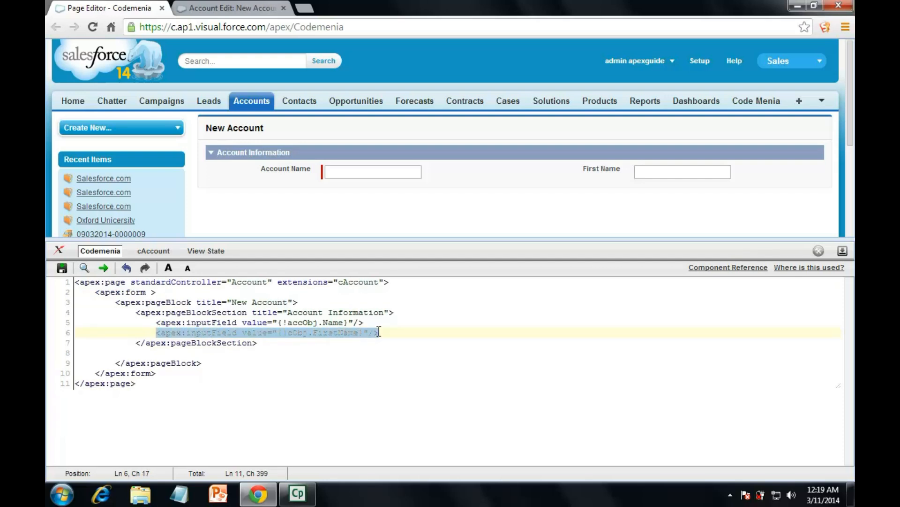
key(Delete)
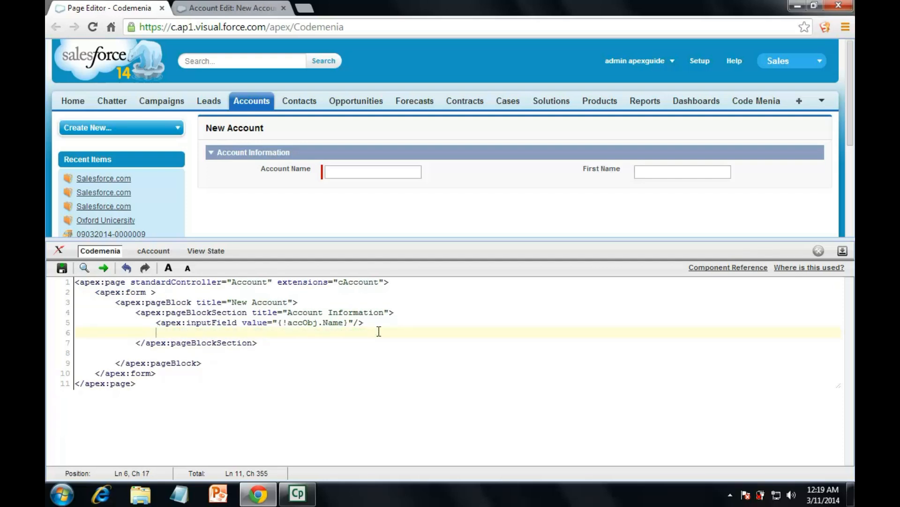
click(154, 251)
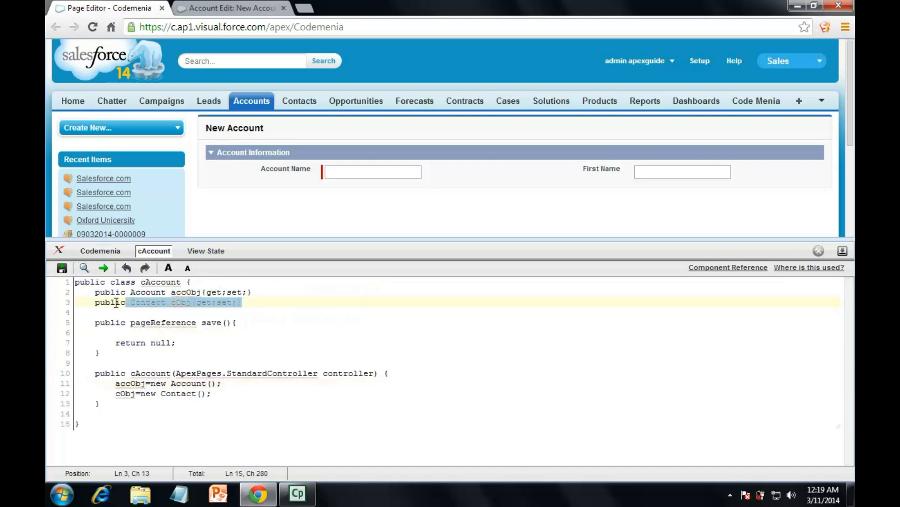
key(Delete)
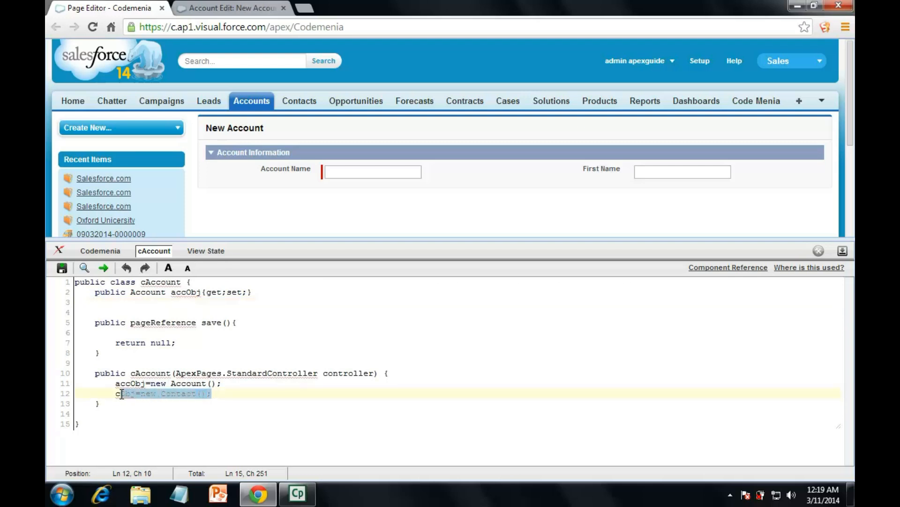
key(Delete)
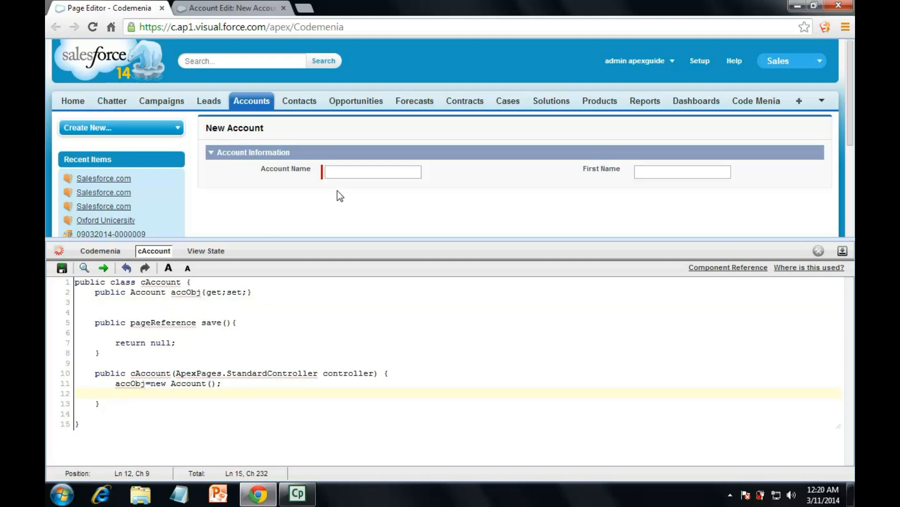
click(62, 268)
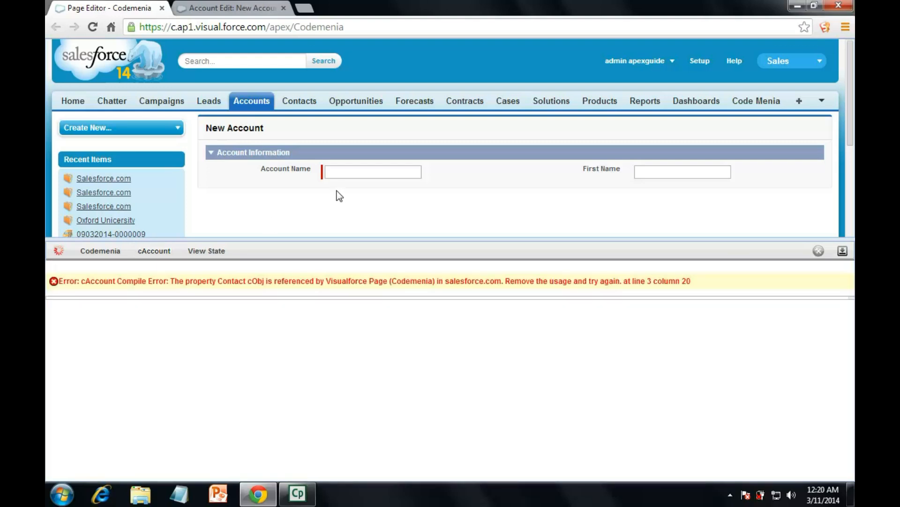
After the compile error, reload the browser and delete the First Name input line again
click(153, 250)
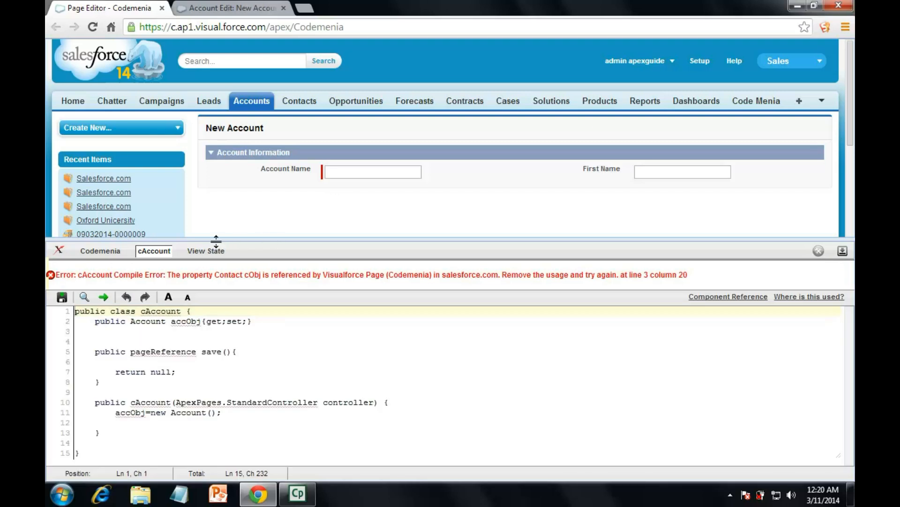
mouse_move(92, 27)
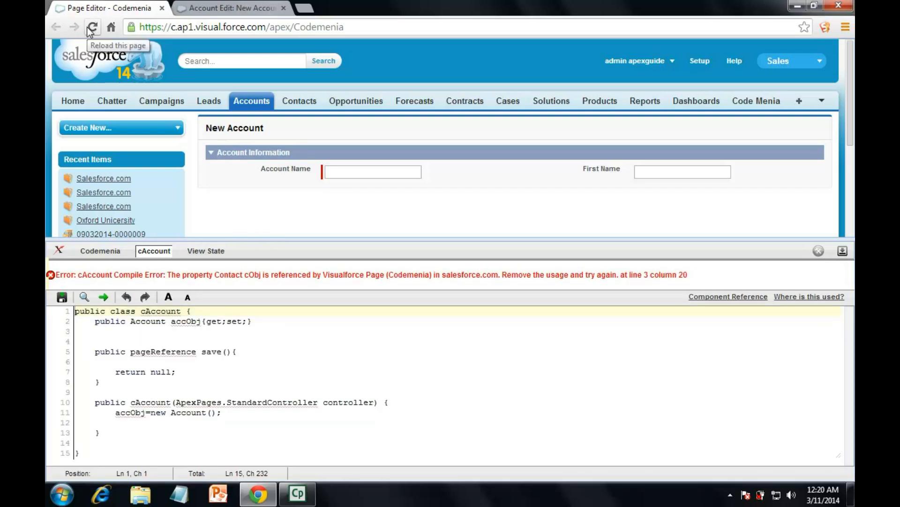
click(92, 27)
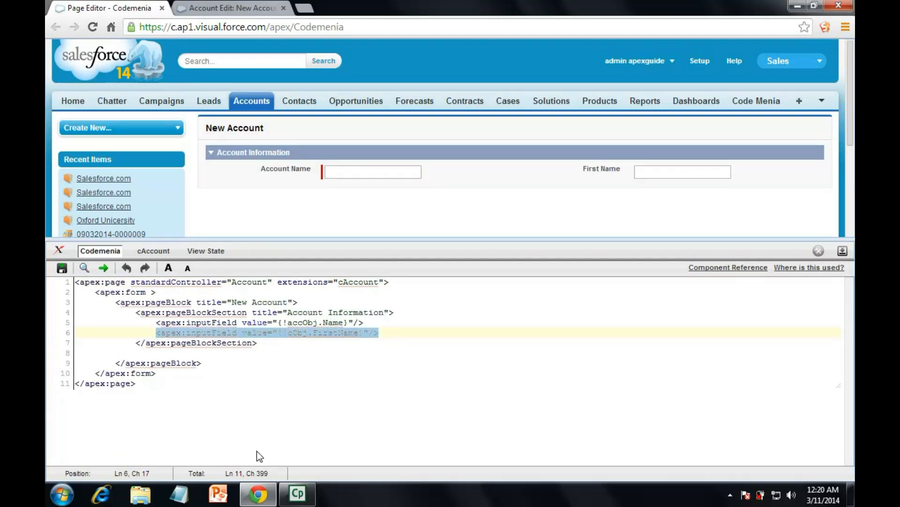
key(Delete)
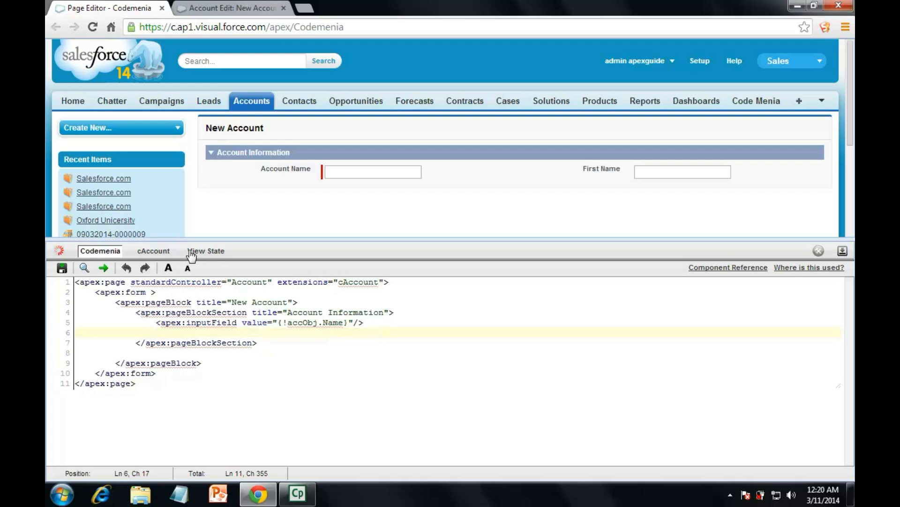
Save the page without First Name and select the leftover cObj=new Contact() line in cAccount
click(153, 251)
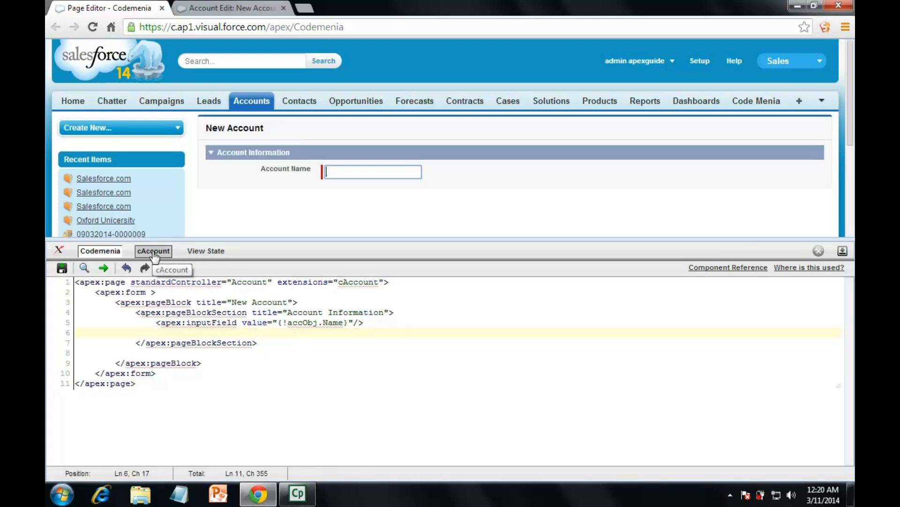
click(153, 250)
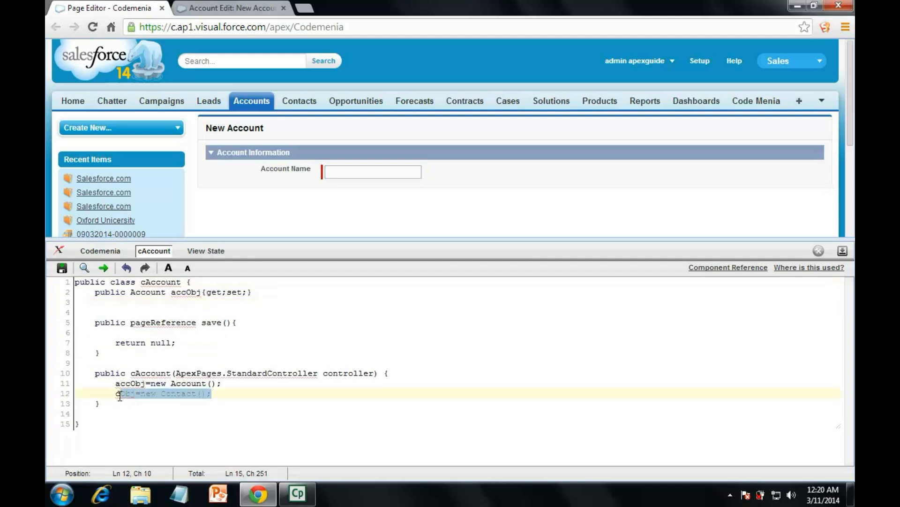
click(61, 268)
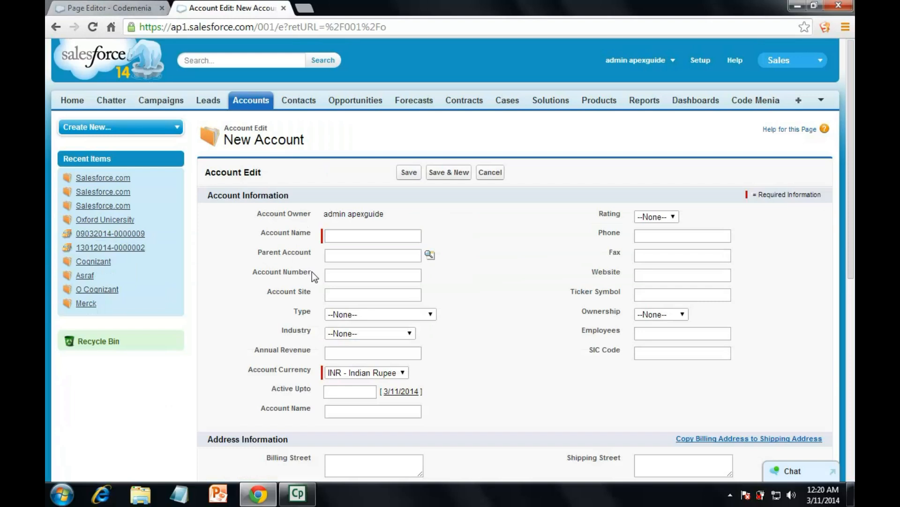
Copy the accObj.Name inputField line and check the Account Number label on the standard form
click(107, 7)
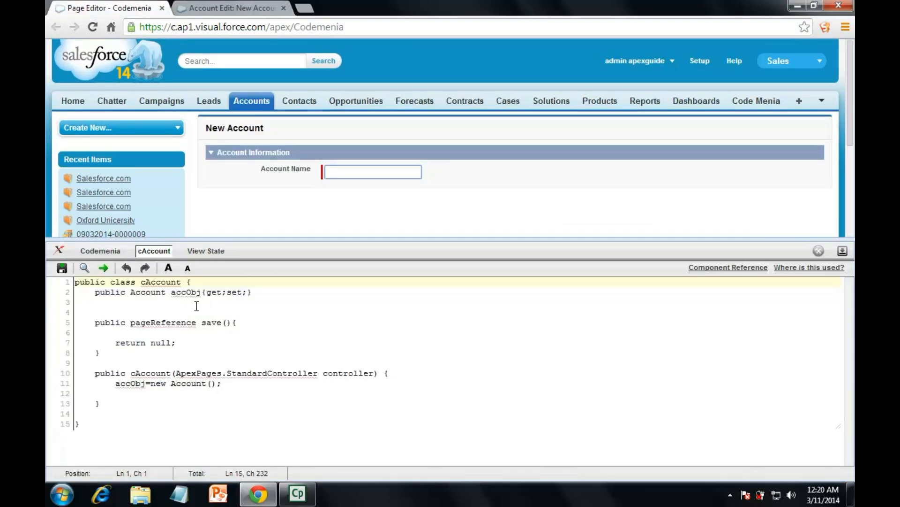
click(99, 250)
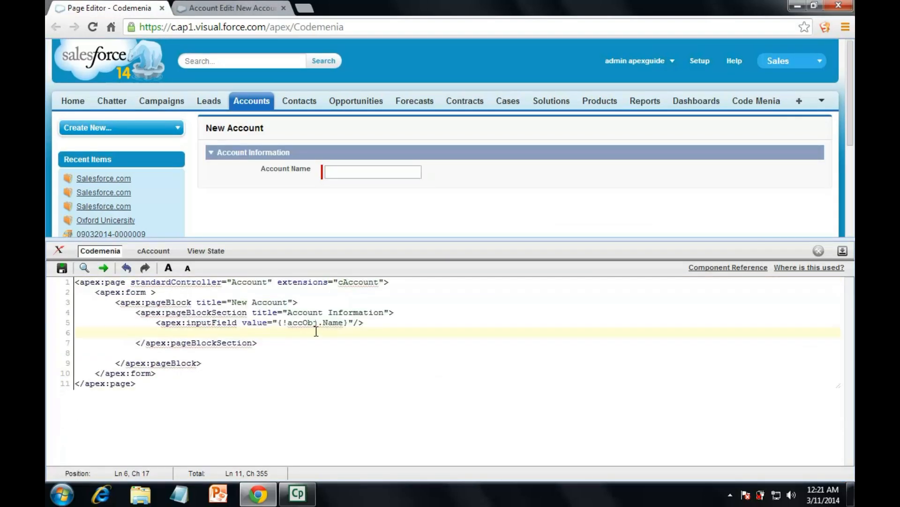
drag(319, 322, 167, 311)
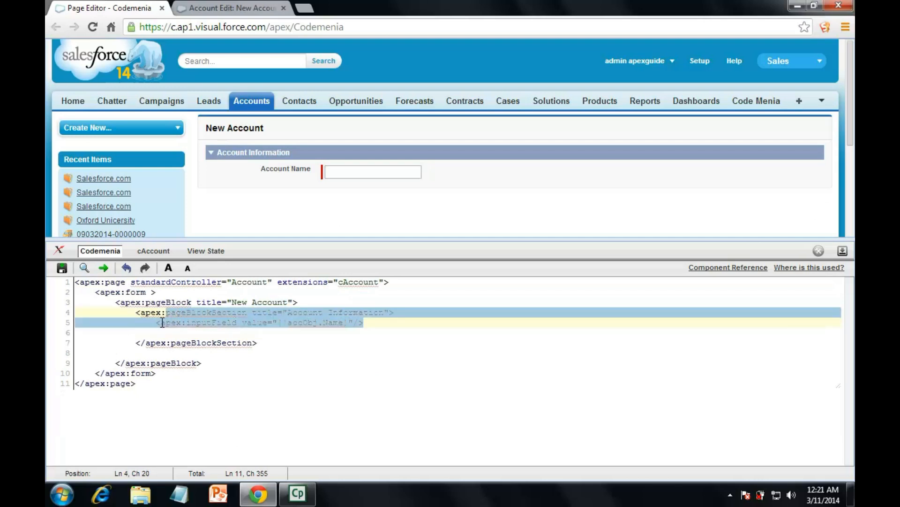
click(178, 322)
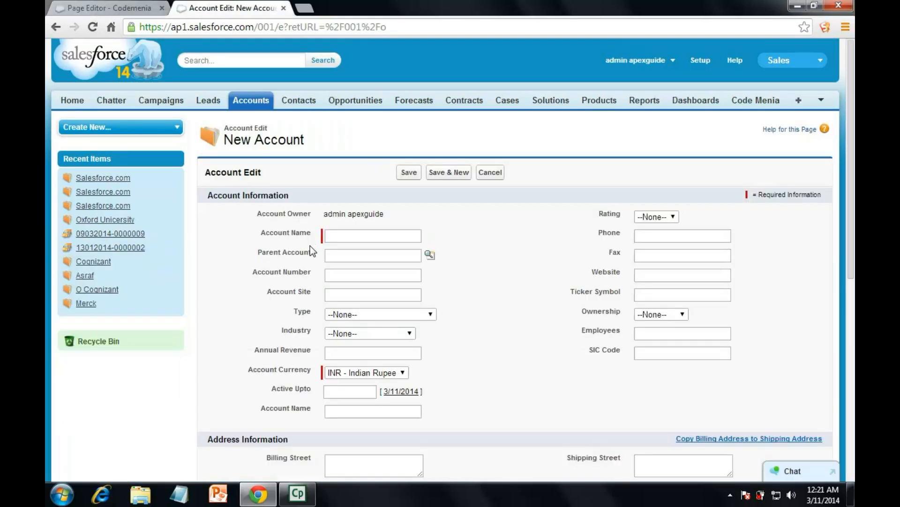
double_click(281, 271)
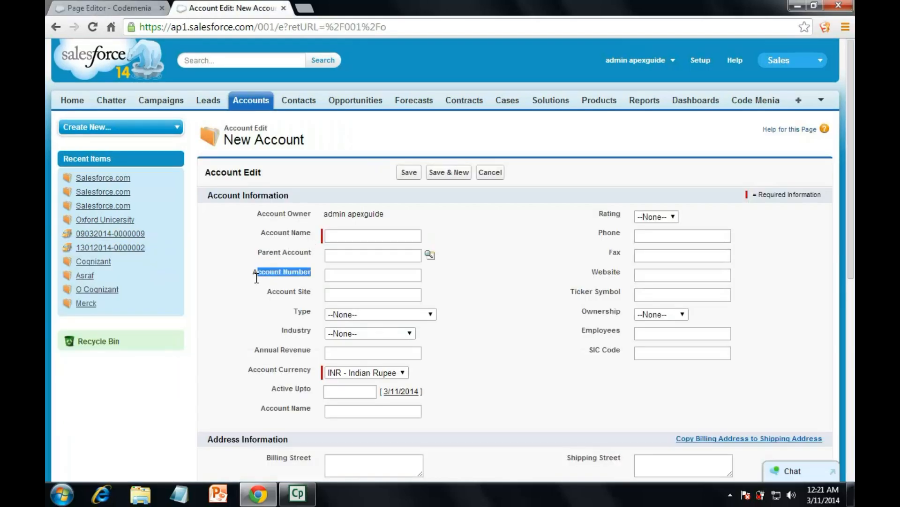
click(103, 7)
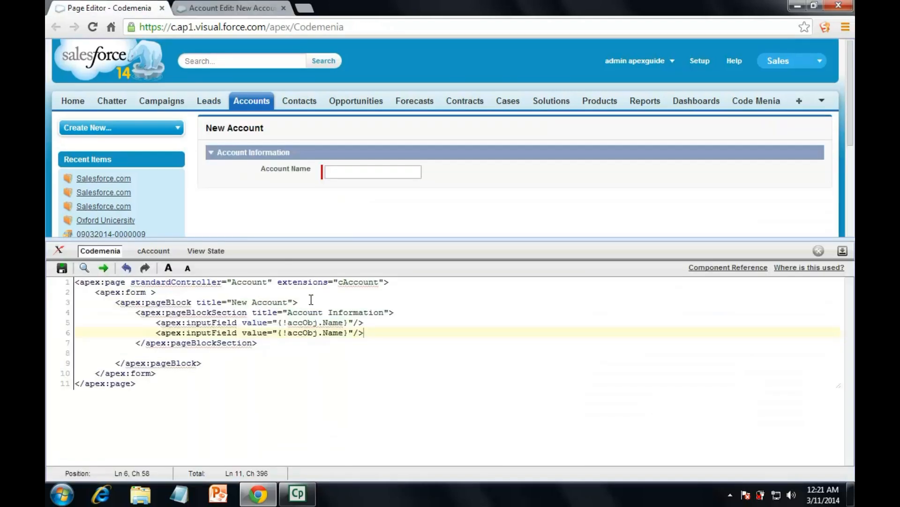
Rebind the copied field to accObj.AccountNumber and duplicate that input line
double_click(333, 332)
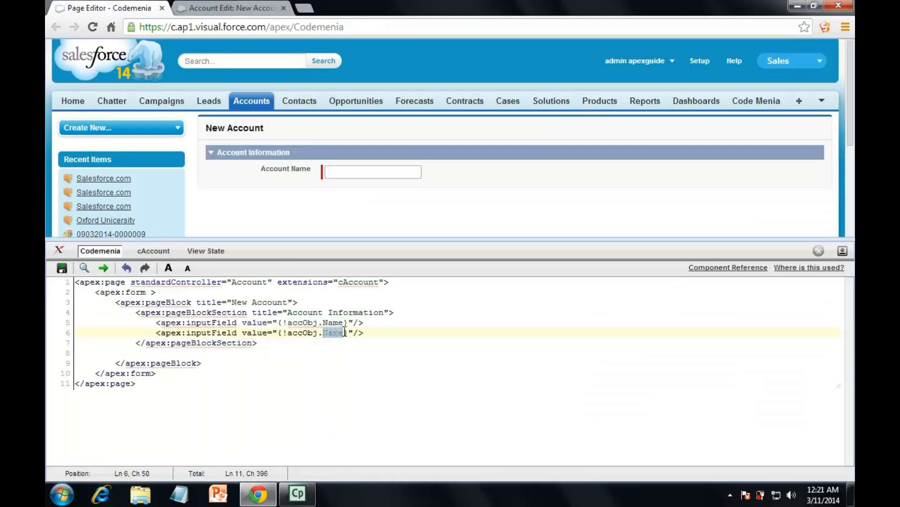
text(Account Number)
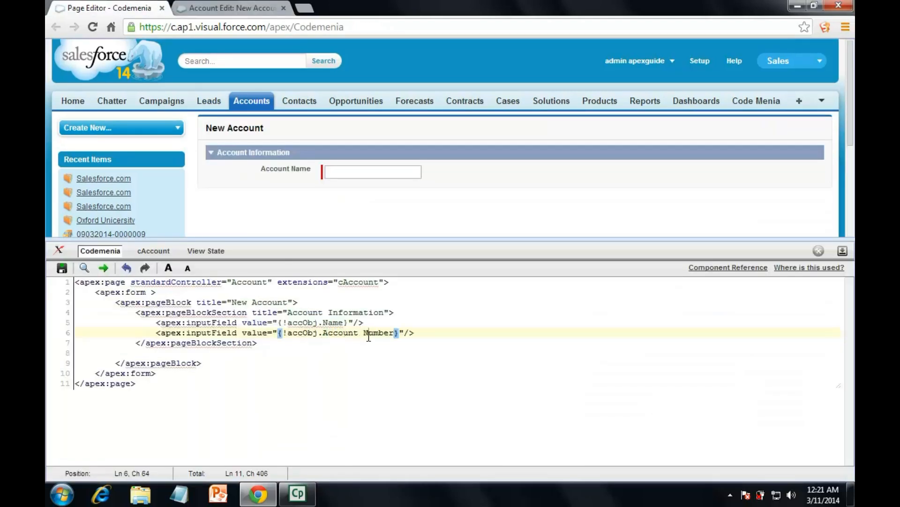
key(Backspace)
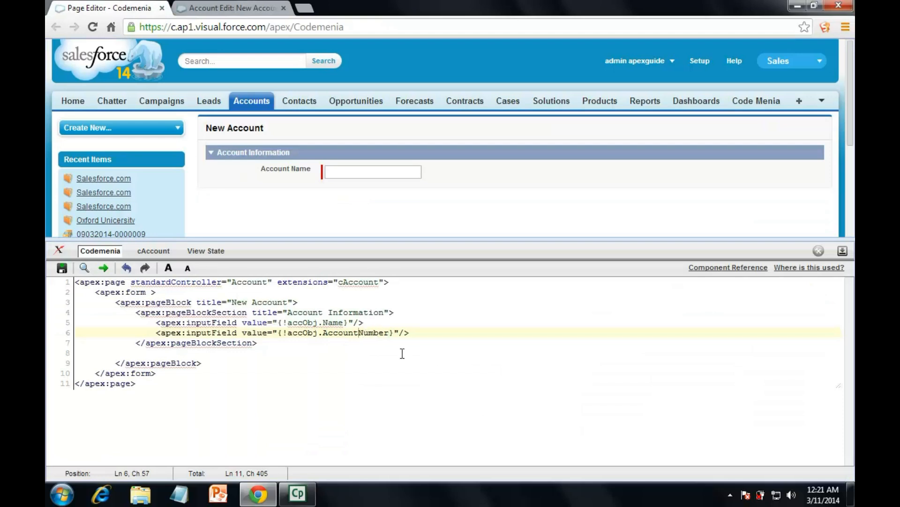
mouse_move(422, 332)
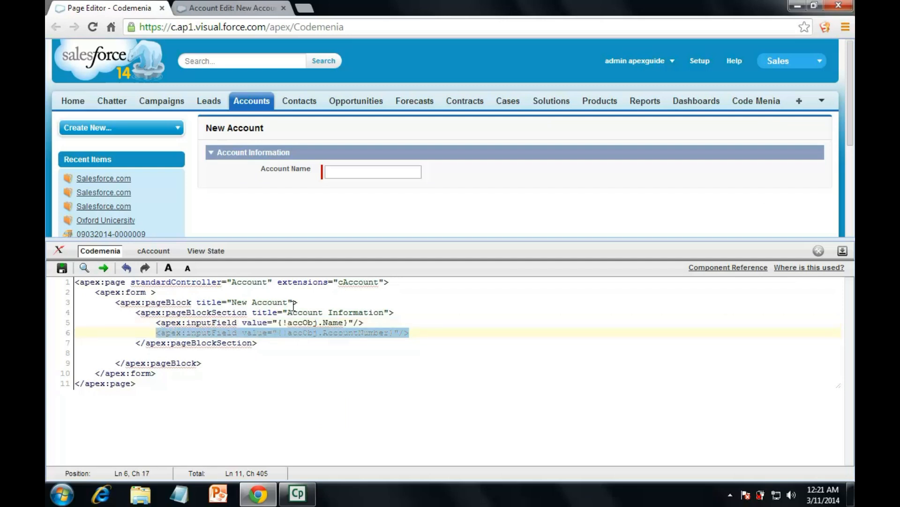
key(enter)
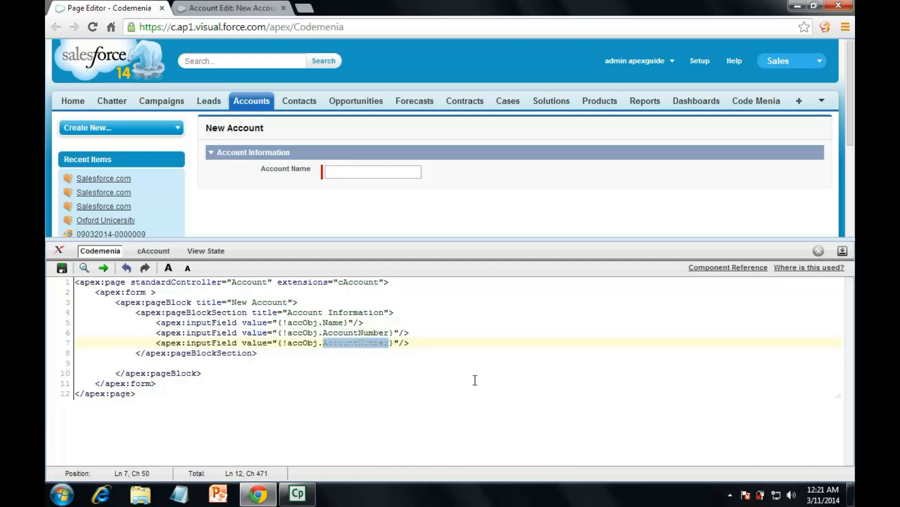
Add phone and site input fields, save the page, and view the standard New Account form
text(phone)
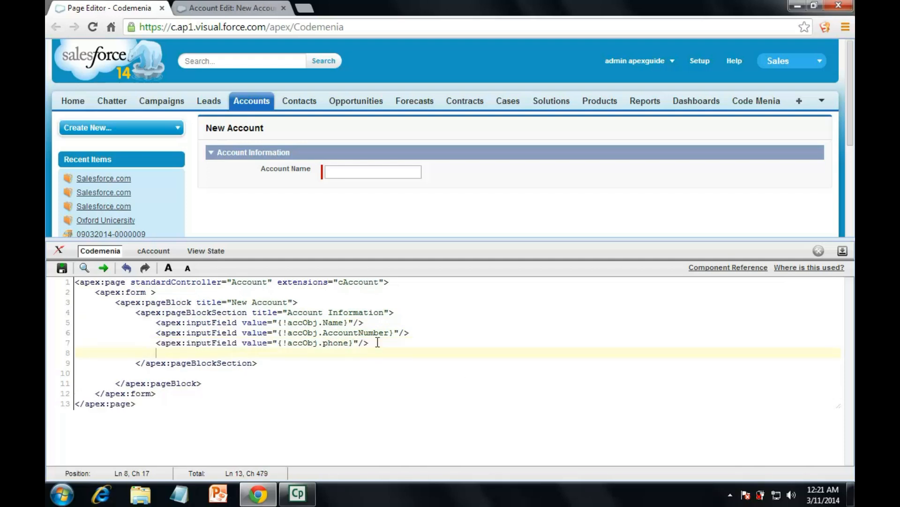
text(<apex:inputField value="{!accObj.AccountNumber}"/>)
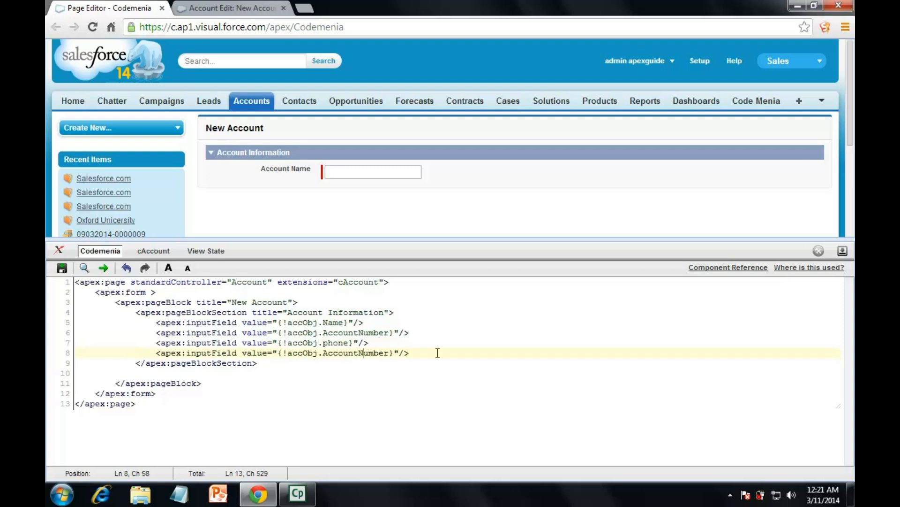
text(site)
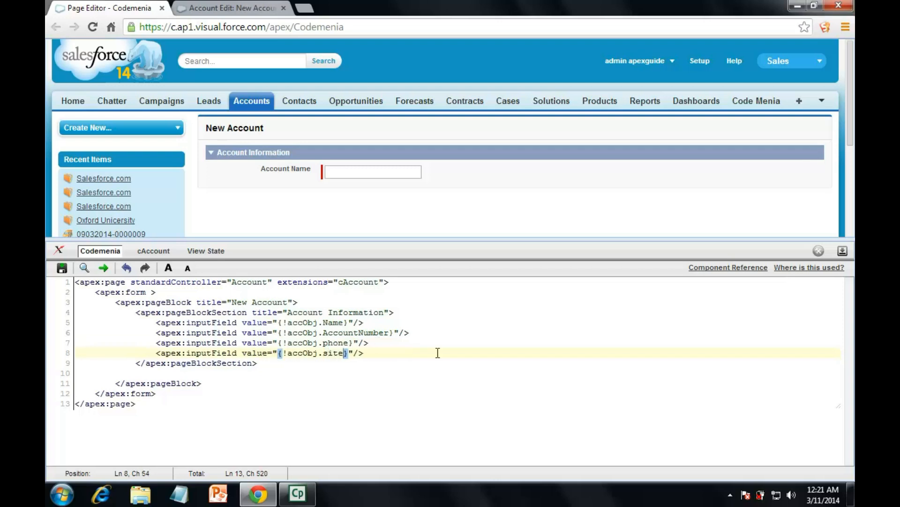
mouse_move(364, 322)
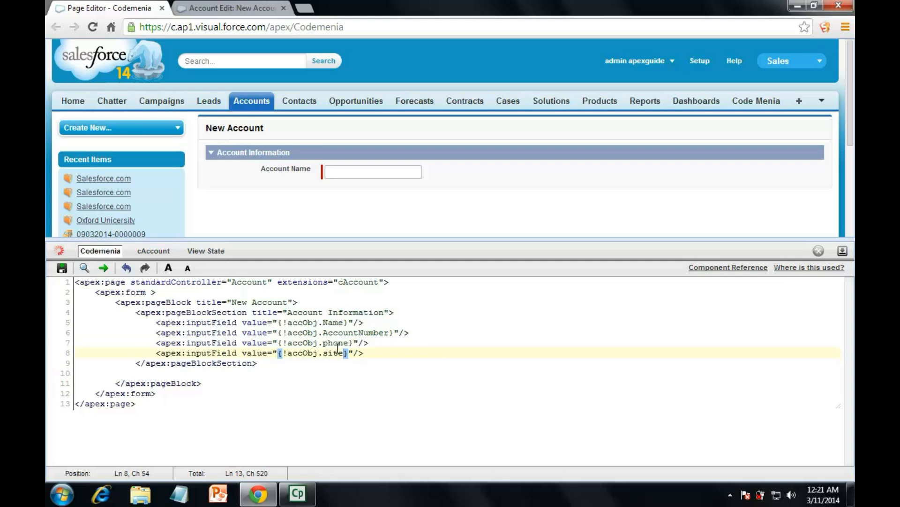
click(61, 267)
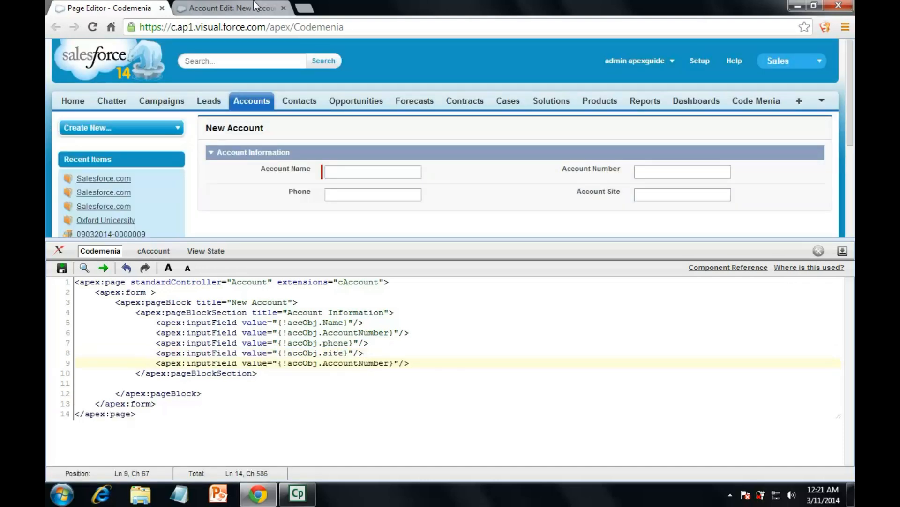
click(230, 8)
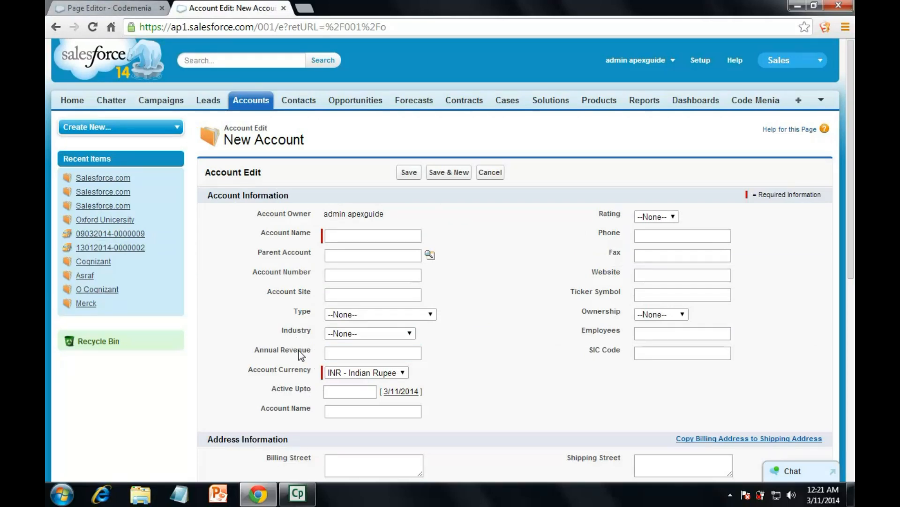
double_click(281, 349)
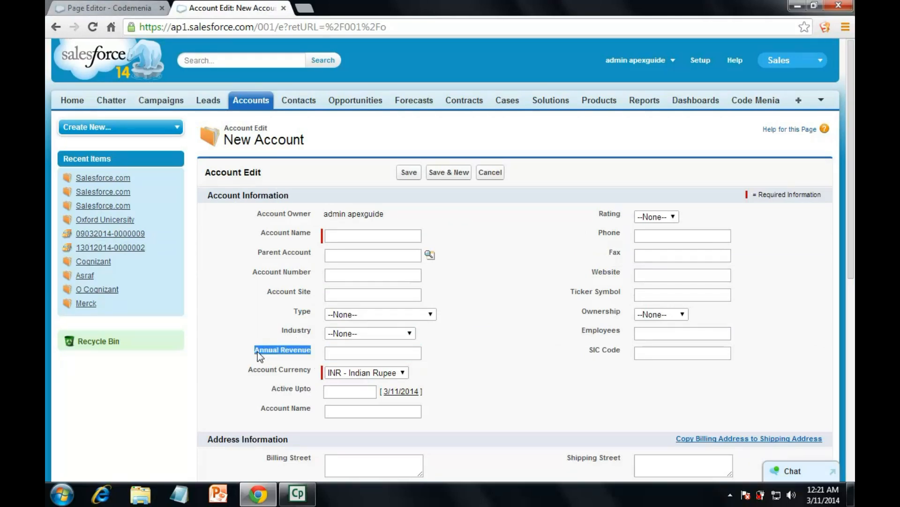
click(372, 353)
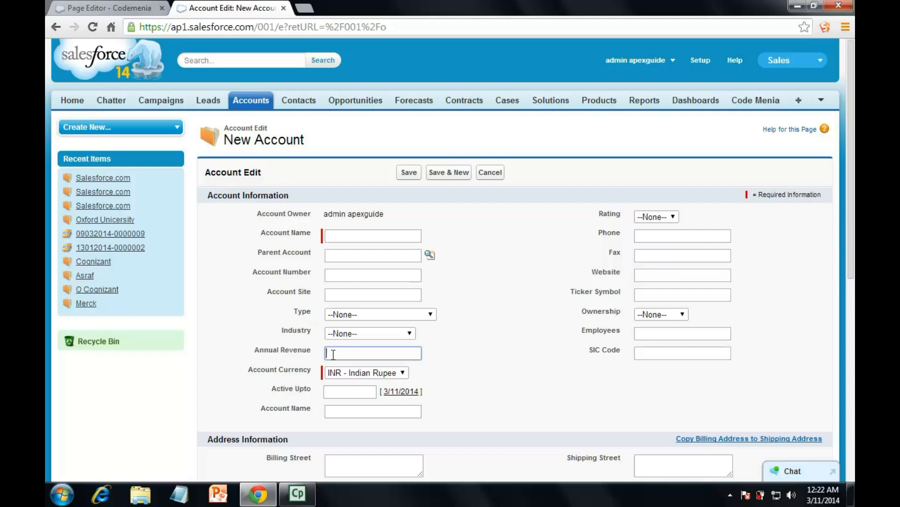
mouse_move(624, 295)
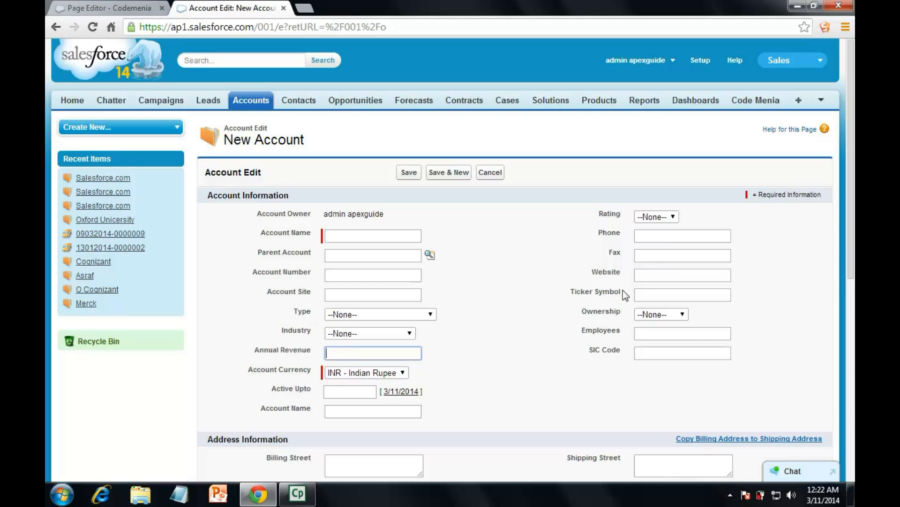
mouse_move(657, 217)
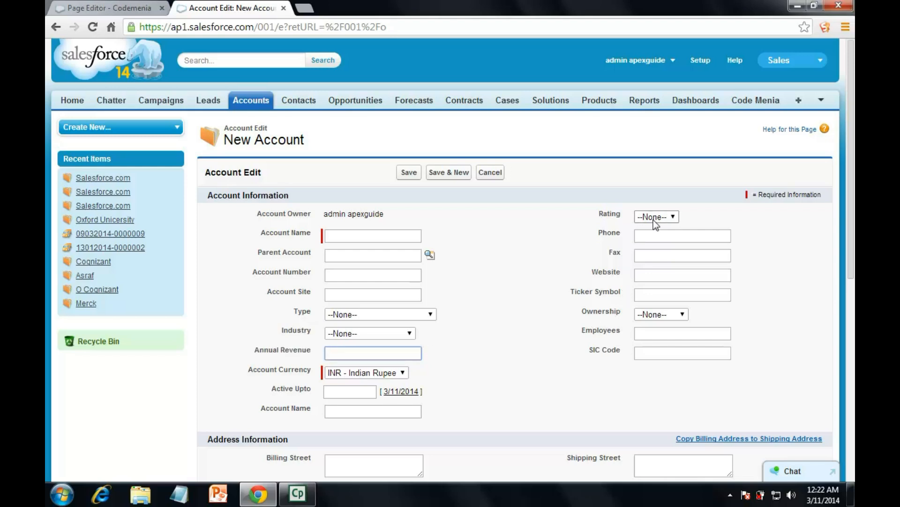
click(656, 217)
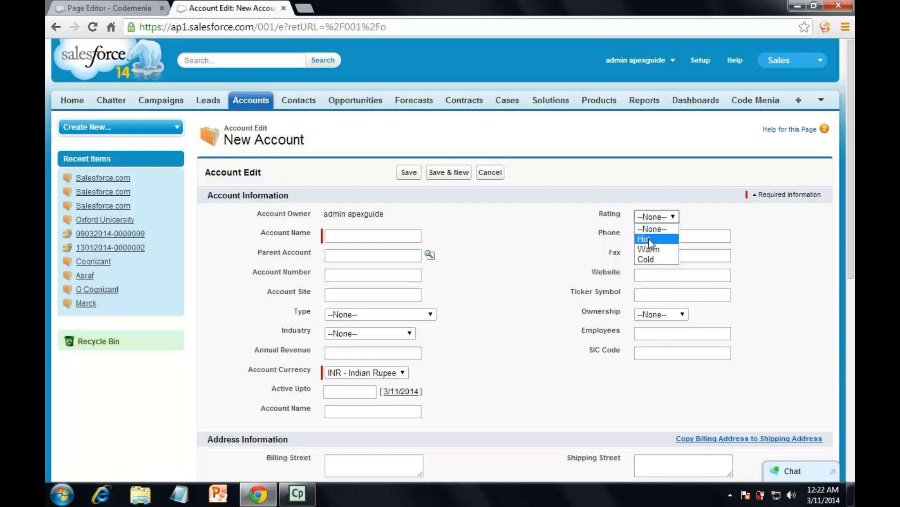
mouse_move(648, 249)
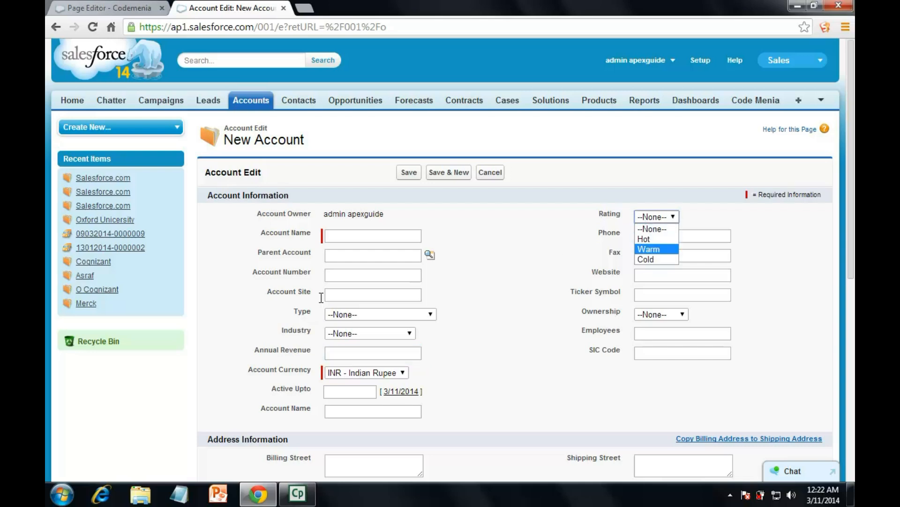
mouse_move(333, 351)
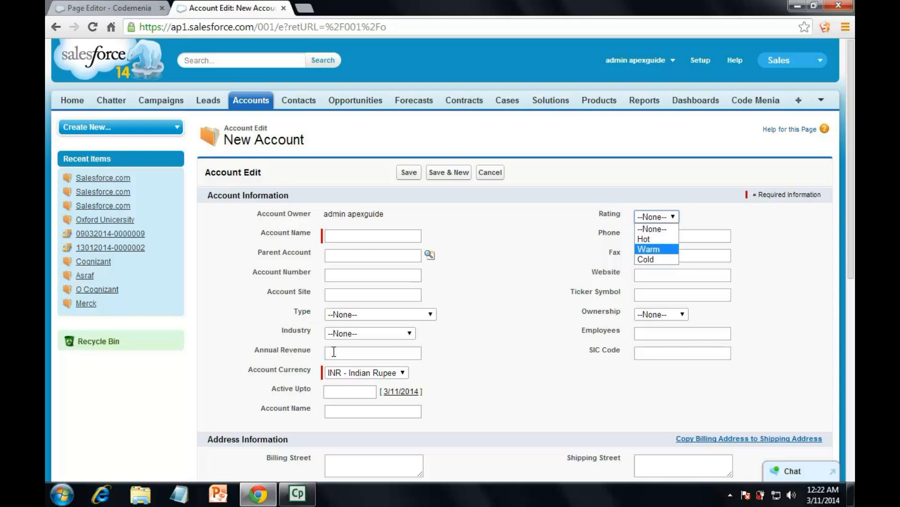
mouse_move(635, 277)
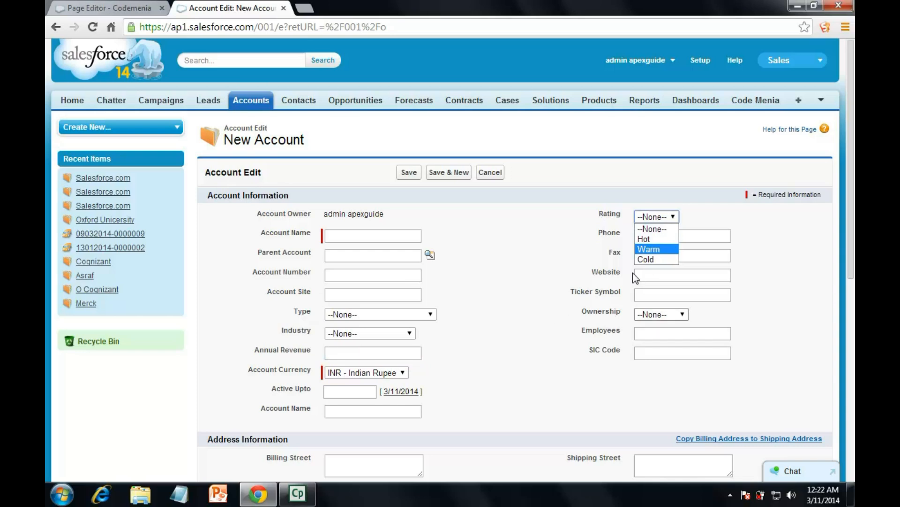
mouse_move(645, 259)
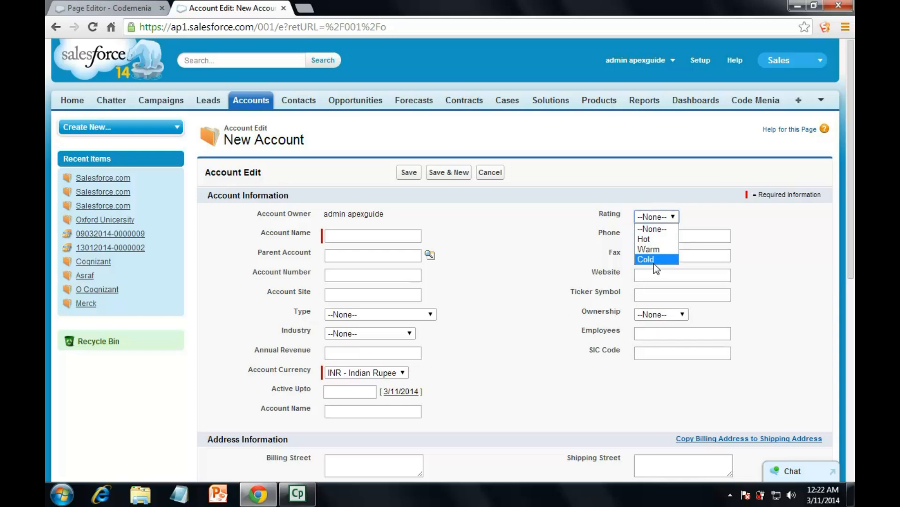